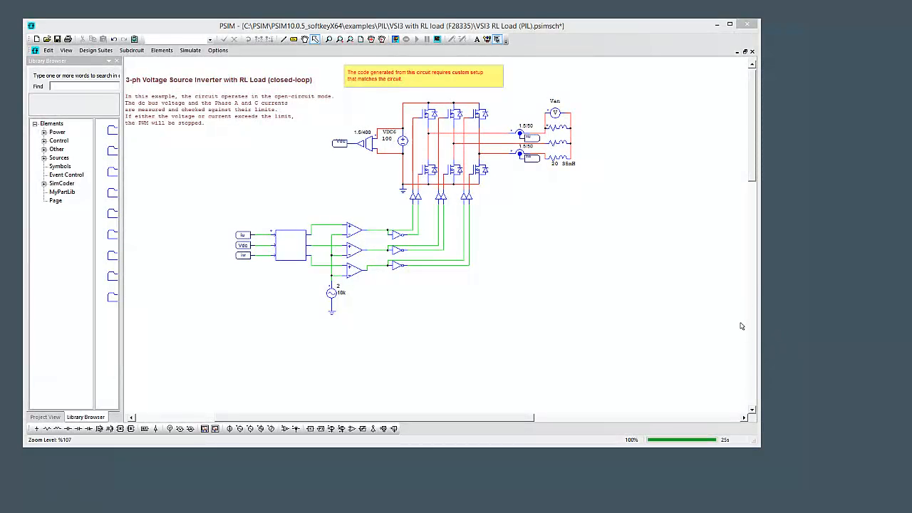
pyautogui.moveTo(699, 305)
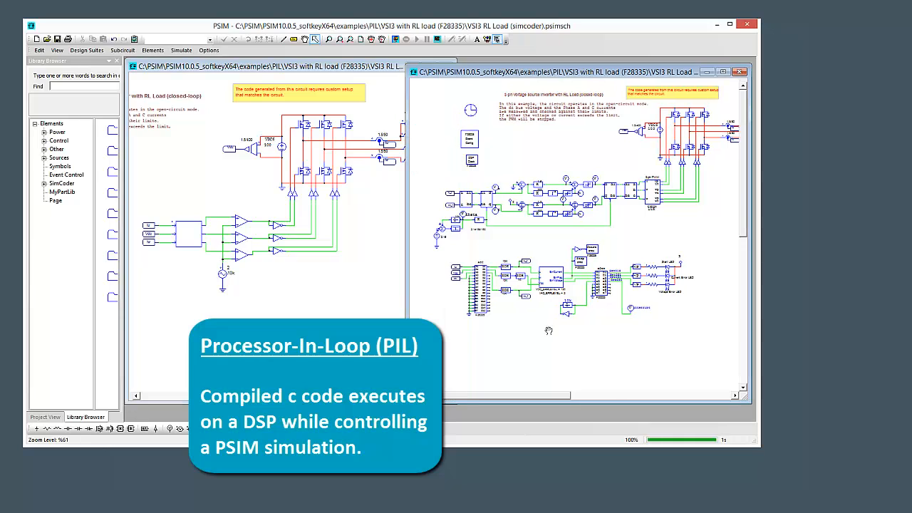
pyautogui.moveTo(718, 276)
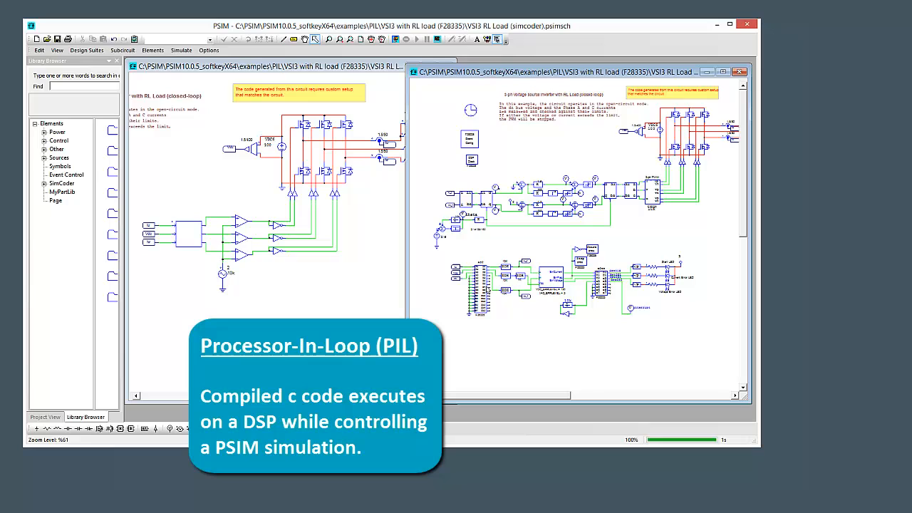
pyautogui.moveTo(687, 339)
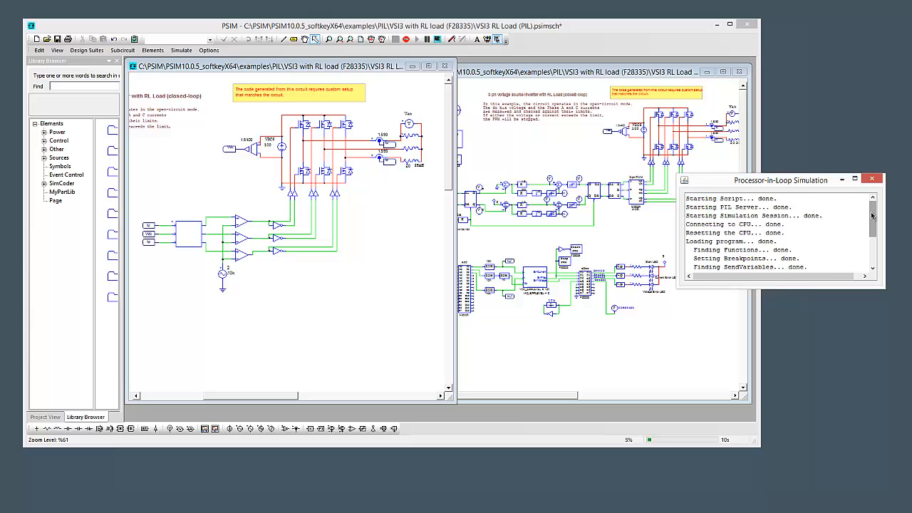
# Start the PIL simulation and show the Van probe voltage in a runtime graph window.
pyautogui.scroll(-3)
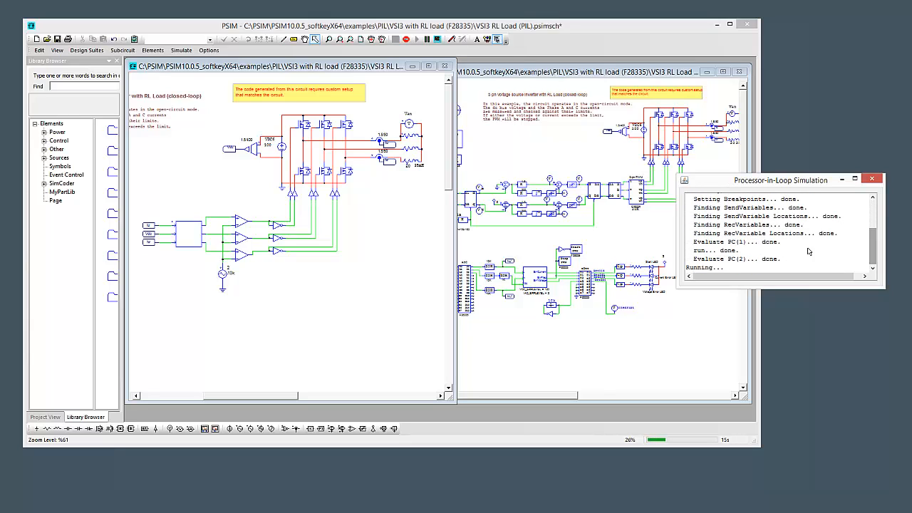
pyautogui.rightClick(411, 117)
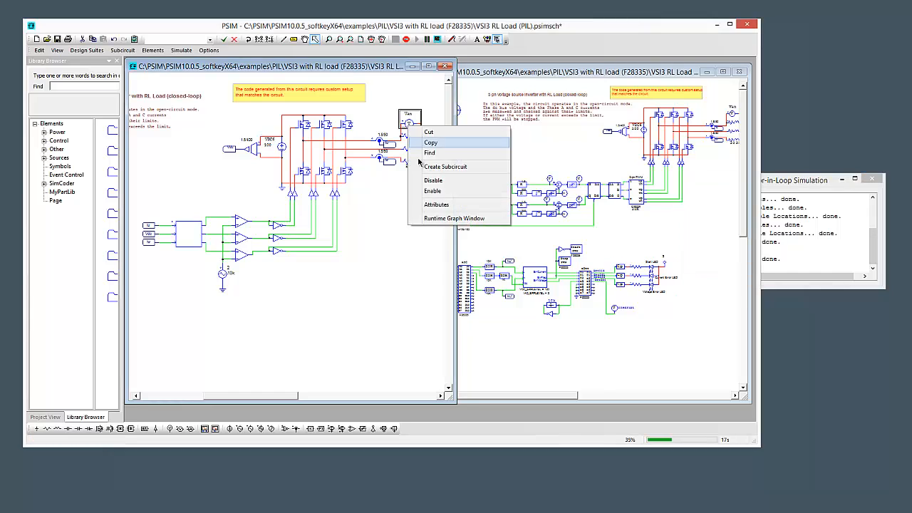
pyautogui.click(453, 218)
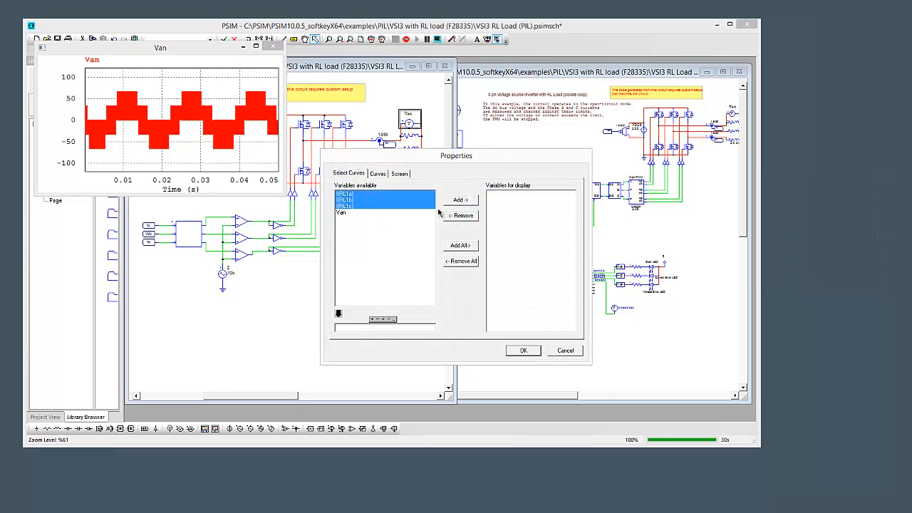
# Plot the load currents I(RL1a..c) and merge the SimCoder .smv results into Simview.
pyautogui.click(523, 351)
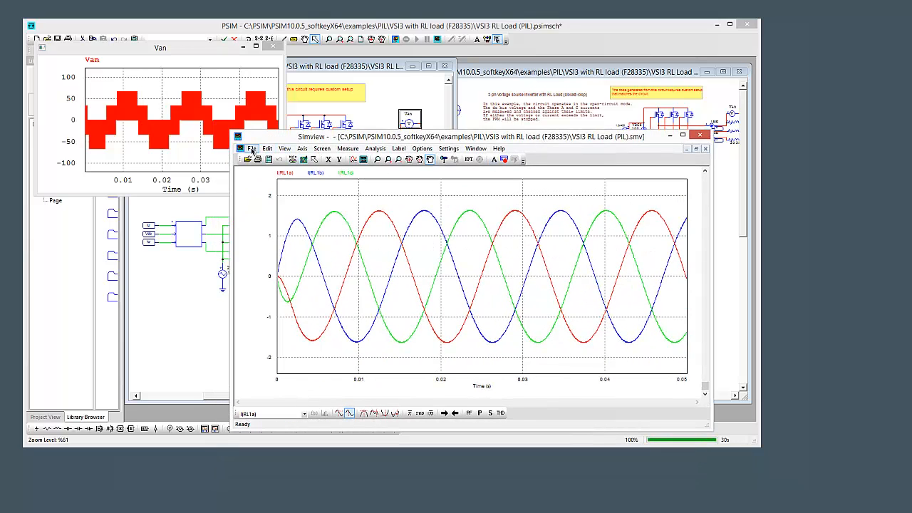
pyautogui.click(251, 148)
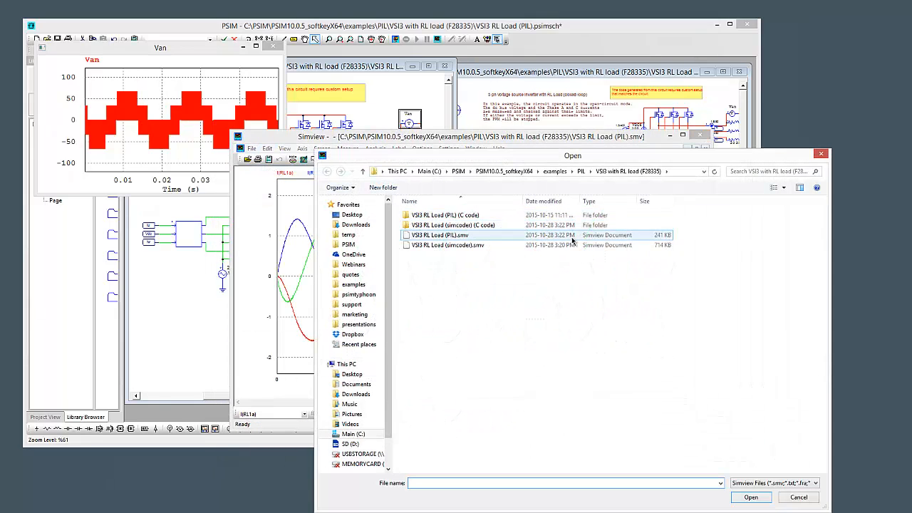
pyautogui.click(447, 245)
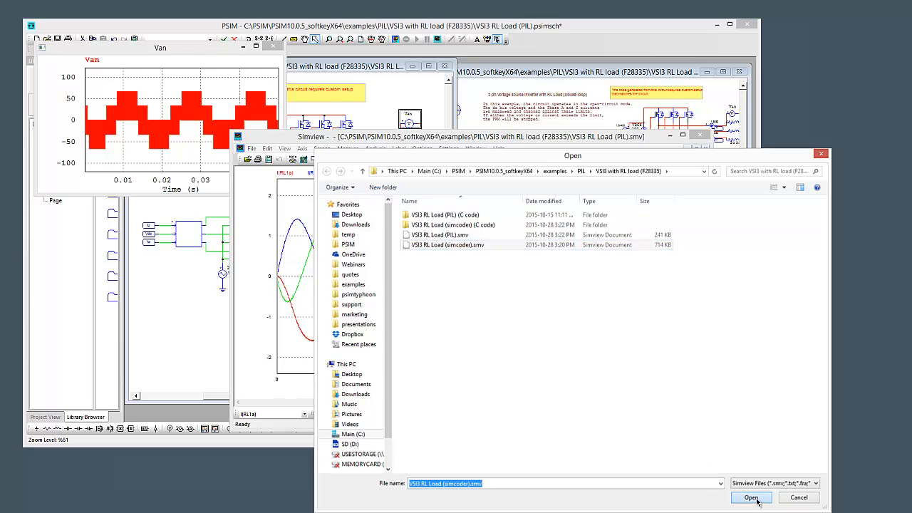
pyautogui.click(751, 497)
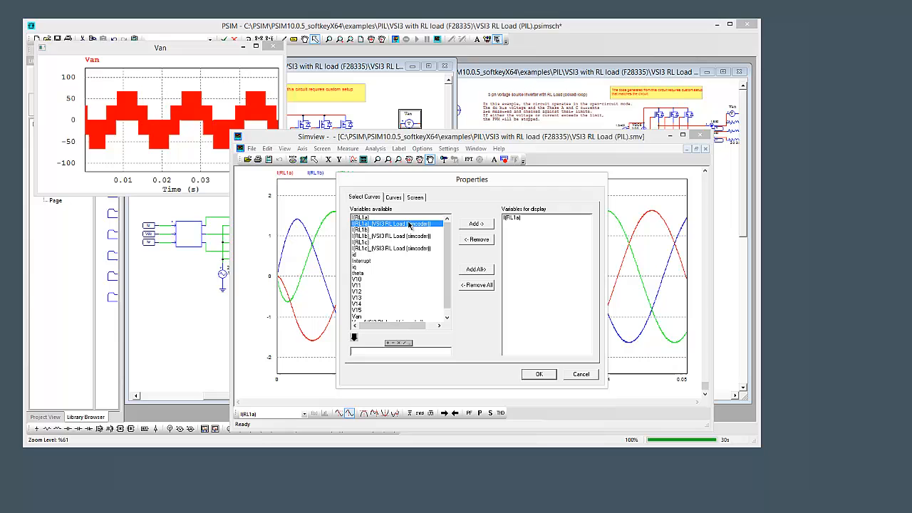
# Pair each phase current with its SimCoder counterpart on separate stacked screens.
pyautogui.click(538, 373)
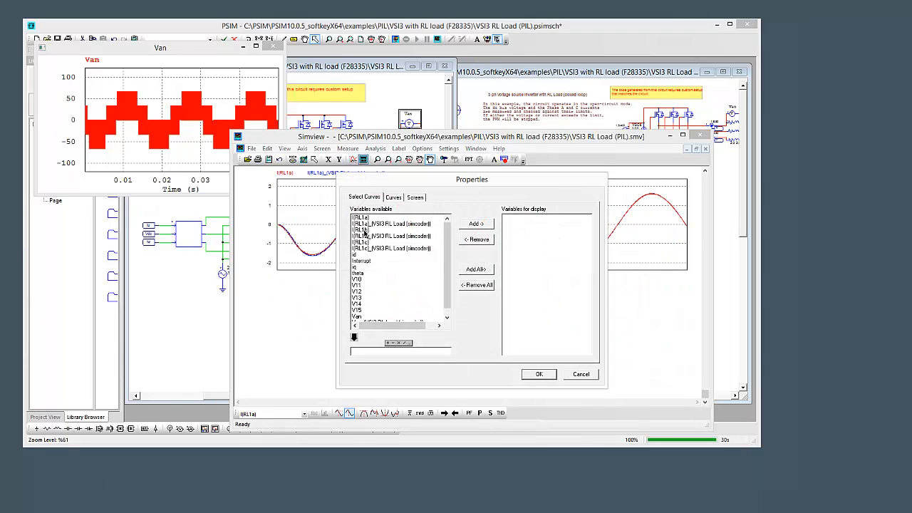
pyautogui.click(476, 224)
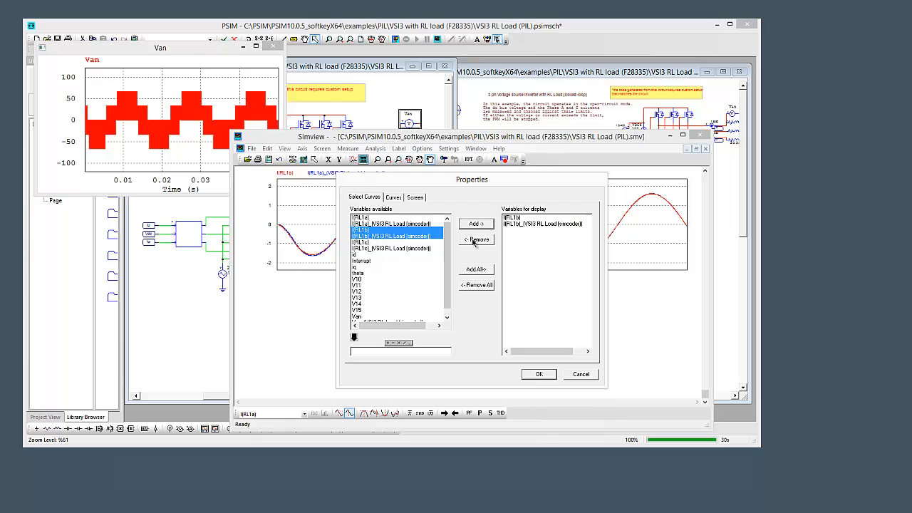
pyautogui.click(539, 374)
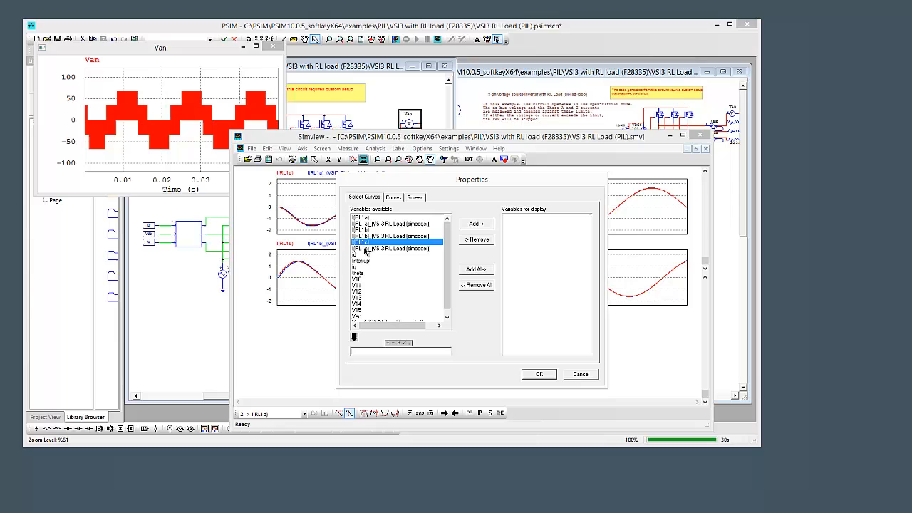
pyautogui.click(538, 374)
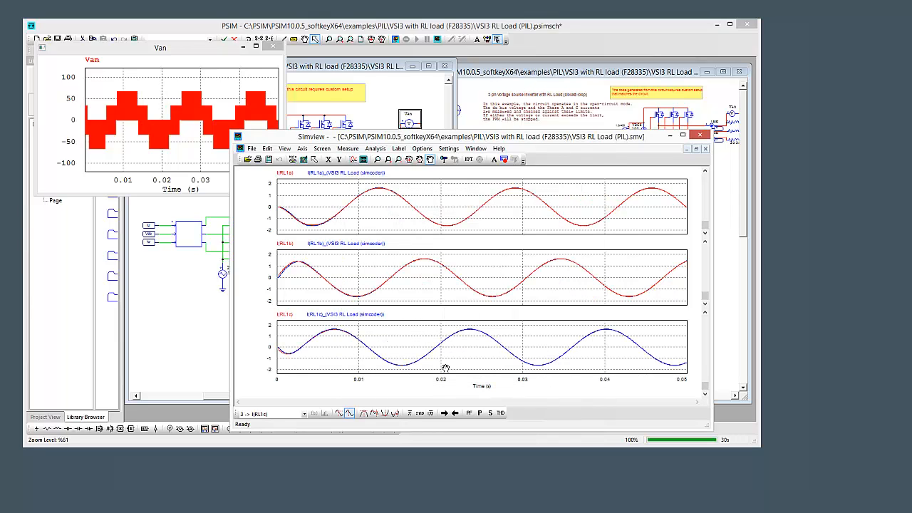
pyautogui.moveTo(404, 258)
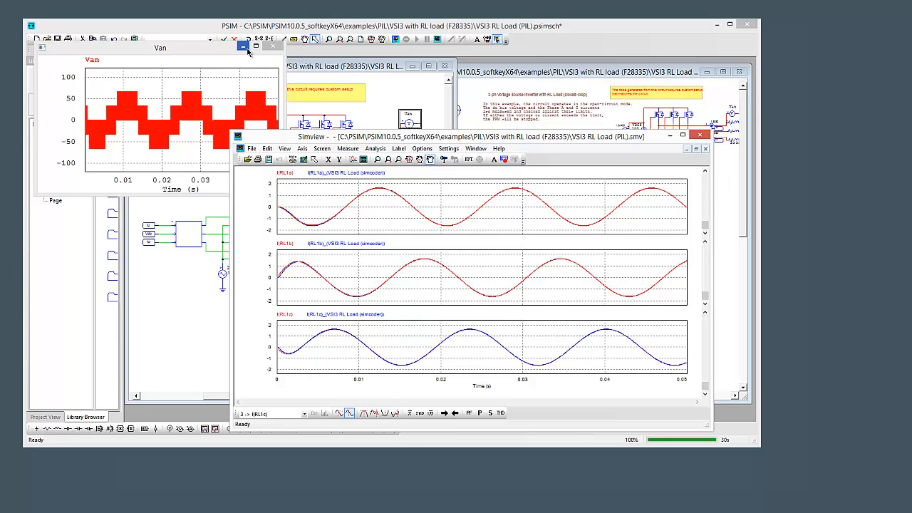
# Close Simview and generate F28335 C code from the maximized SimCoder schematic.
pyautogui.click(700, 134)
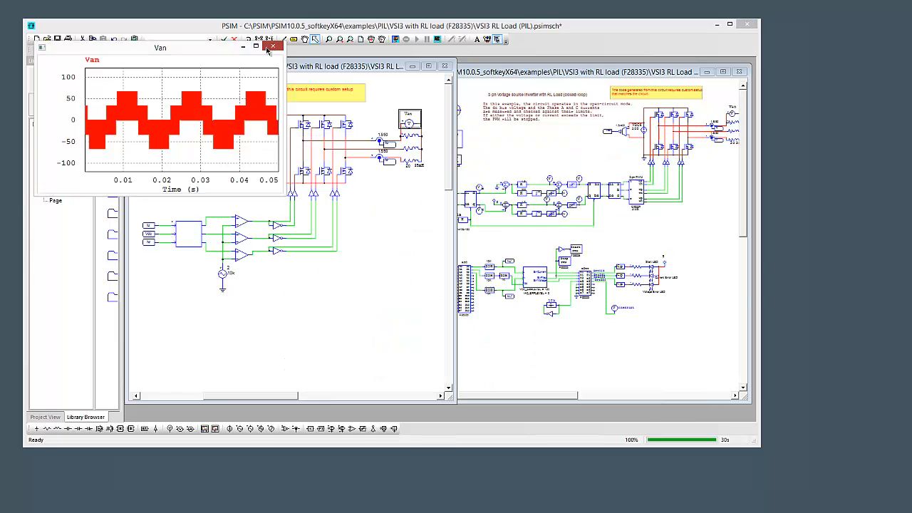
pyautogui.click(273, 46)
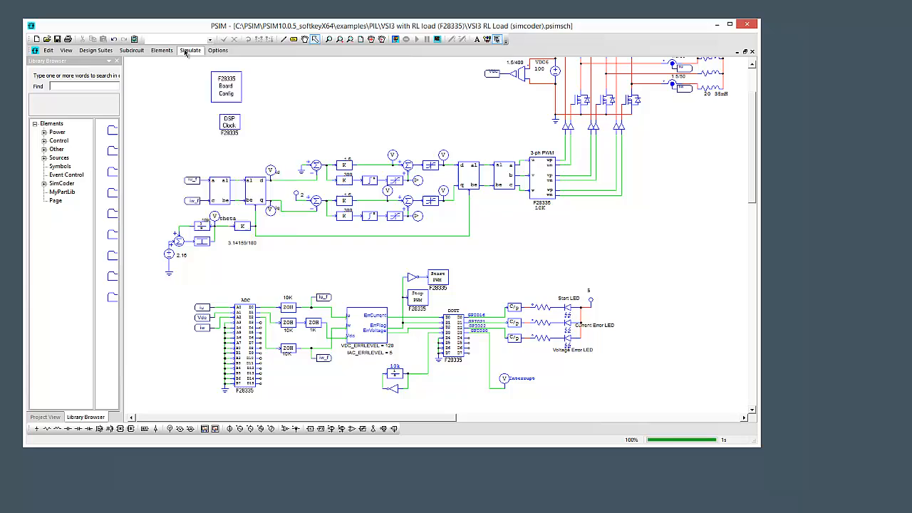
pyautogui.click(189, 49)
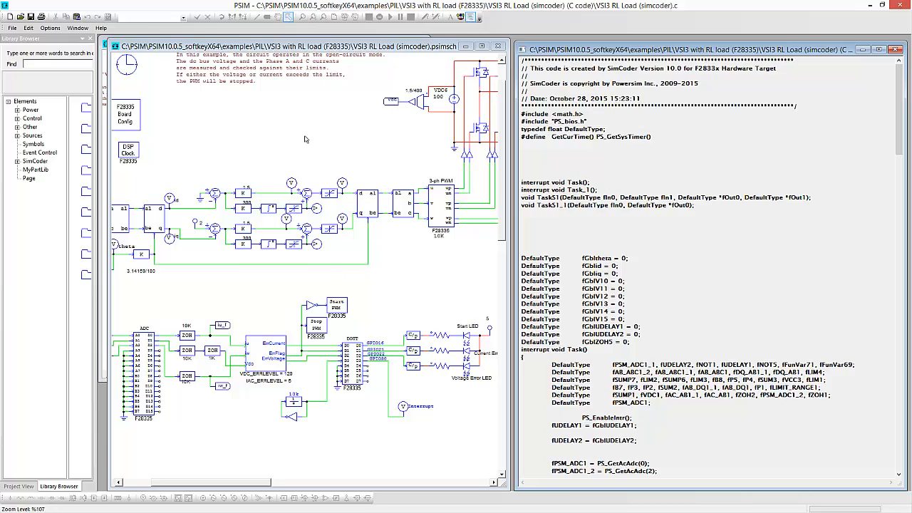
pyautogui.moveTo(239, 188)
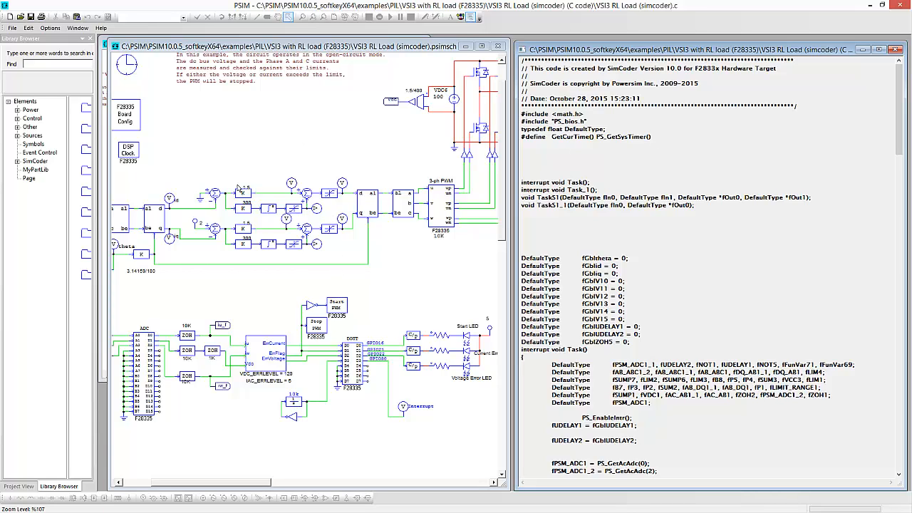
# Scroll the generated code to the interrupt routines and select the ADC block.
pyautogui.scroll(-3)
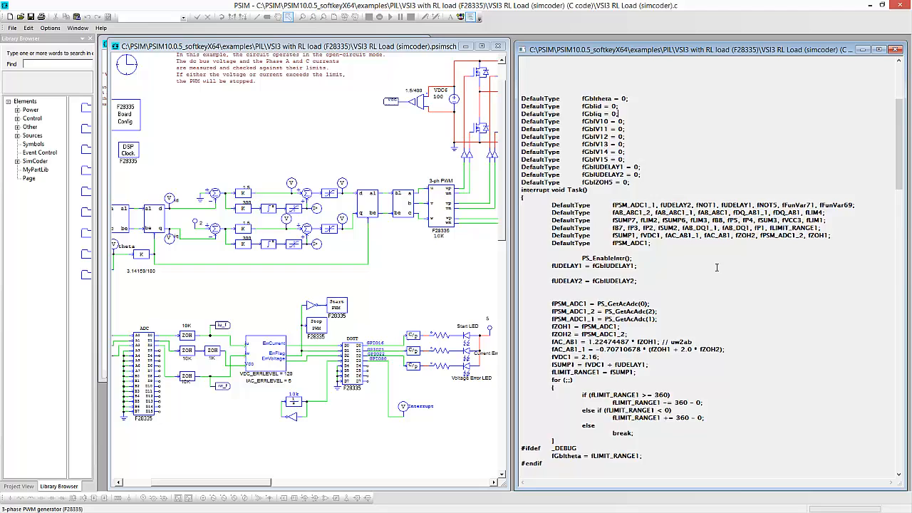
pyautogui.scroll(-3)
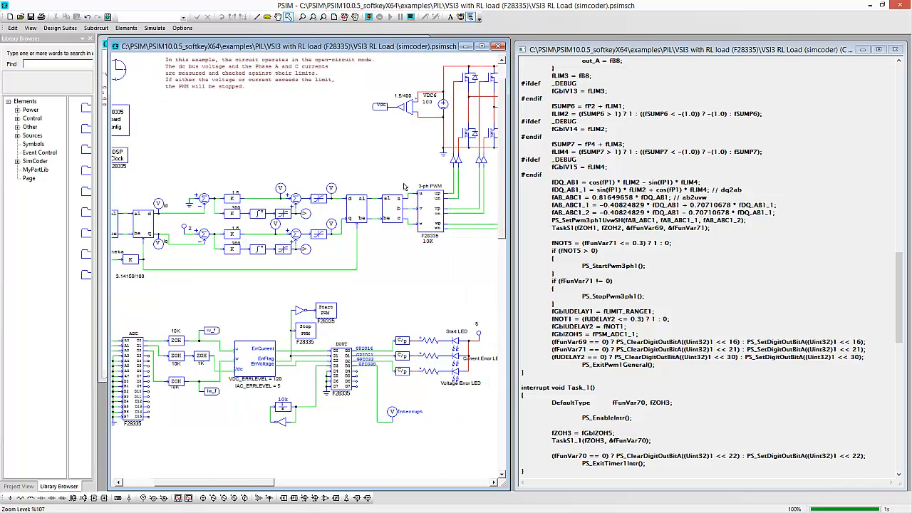
pyautogui.click(431, 207)
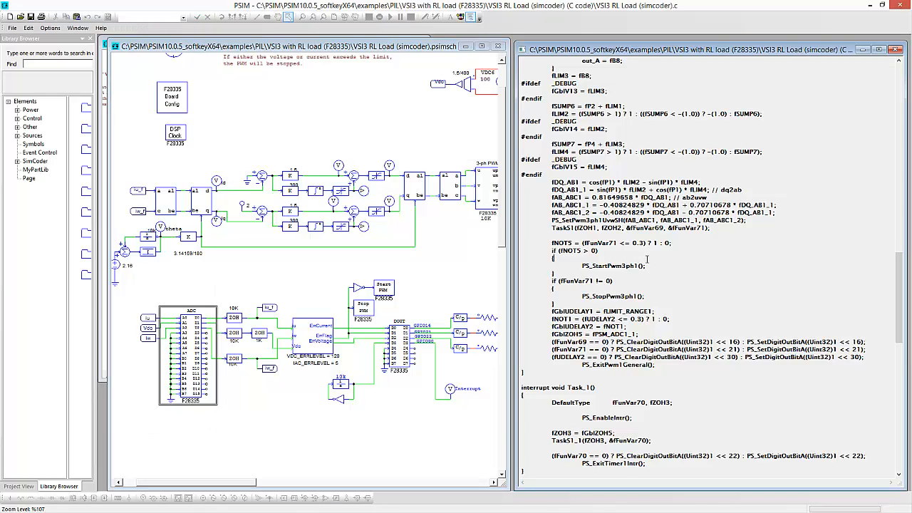
# Locate the fPSM_ADC1 = PS_GetAcAdc lines, then bring up the Clarke block AC_AB1 parameters.
pyautogui.scroll(3)
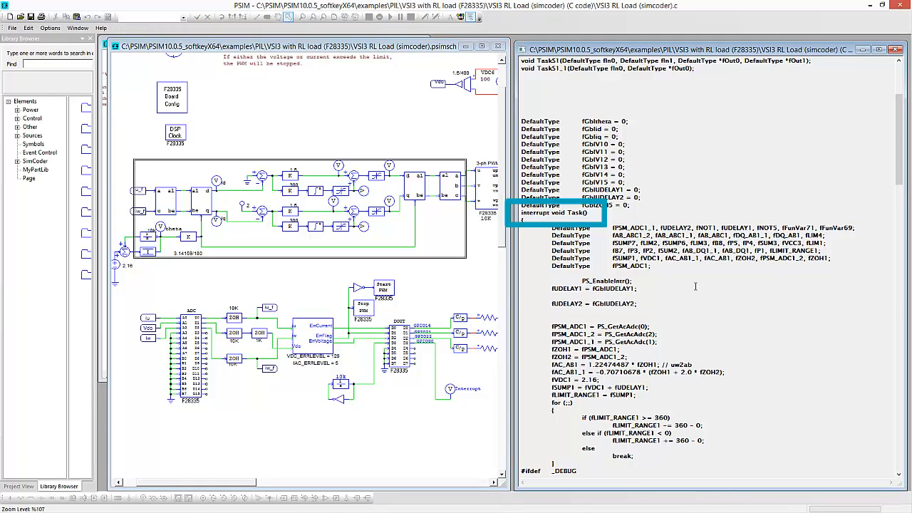
pyautogui.scroll(-3)
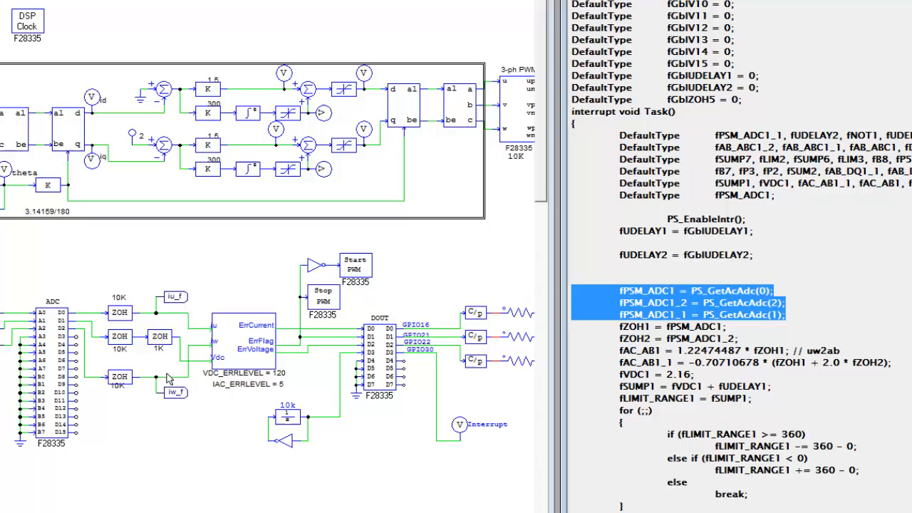
pyautogui.scroll(-3)
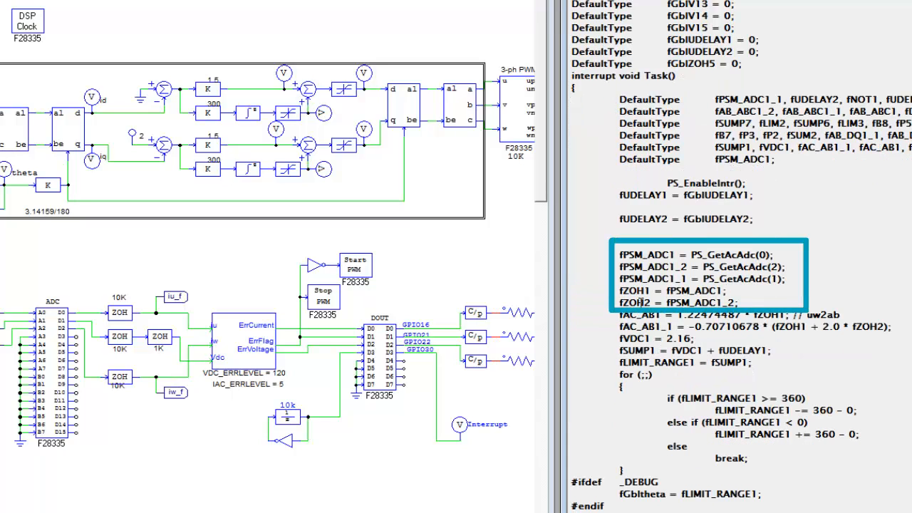
pyautogui.click(120, 305)
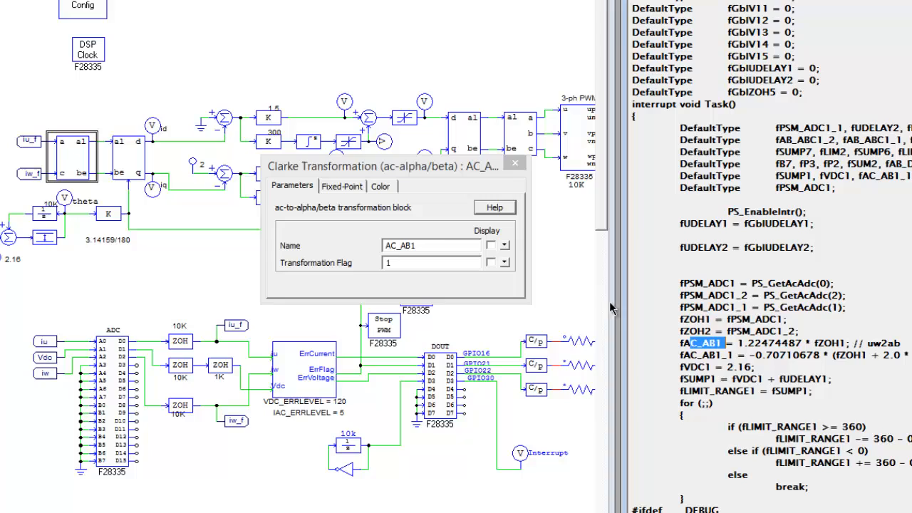
# Trace the AC_AB1 block name to the fAC_AB1 variable in the transformation code.
pyautogui.tripleClick(430, 245)
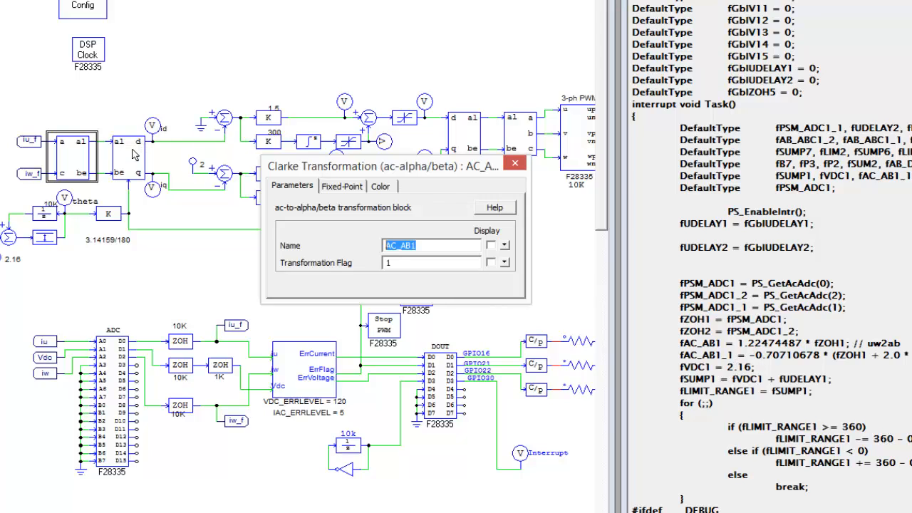
pyautogui.click(515, 162)
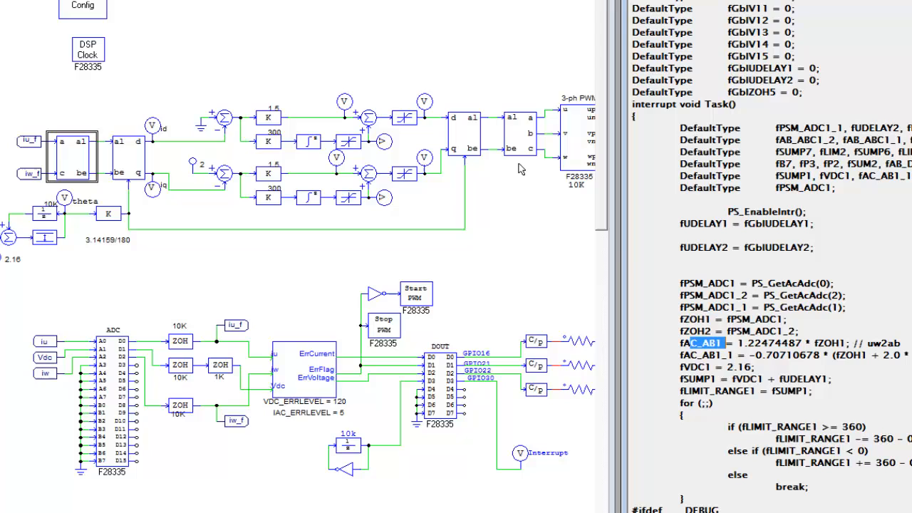
pyautogui.doubleClick(129, 155)
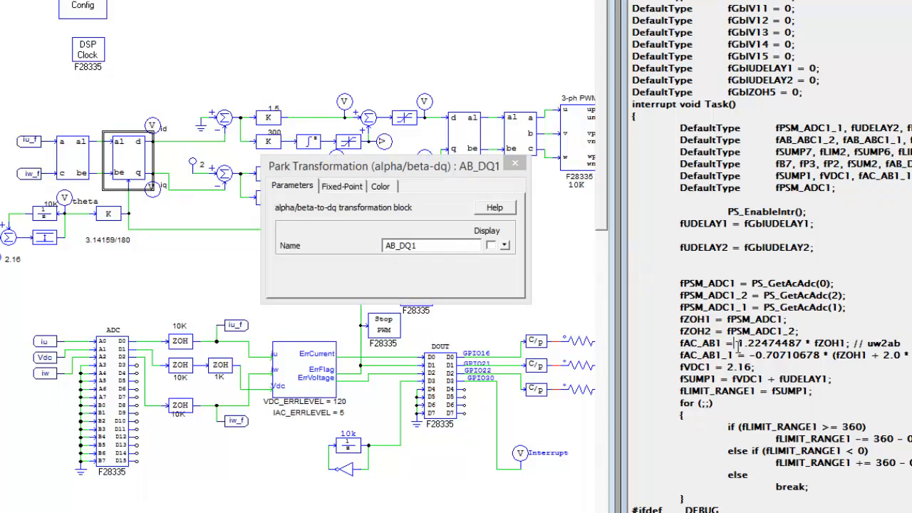
pyautogui.scroll(-3)
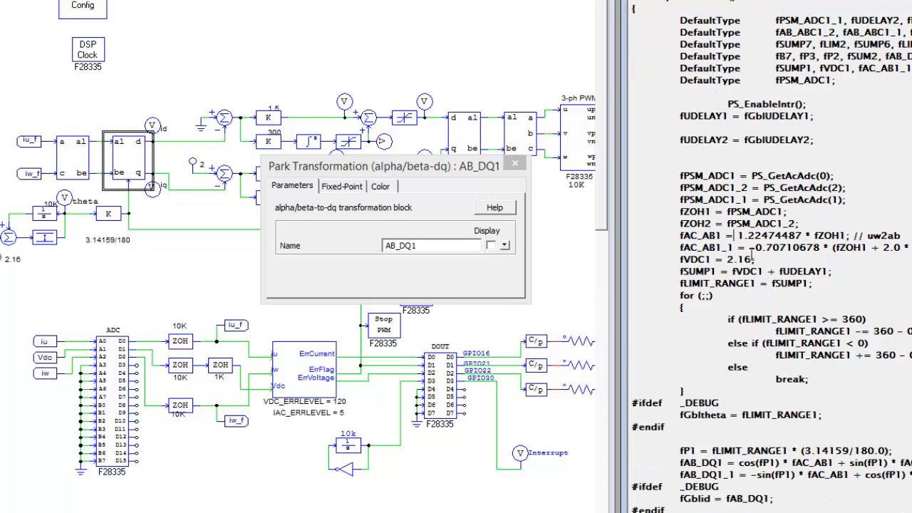
pyautogui.scroll(-3)
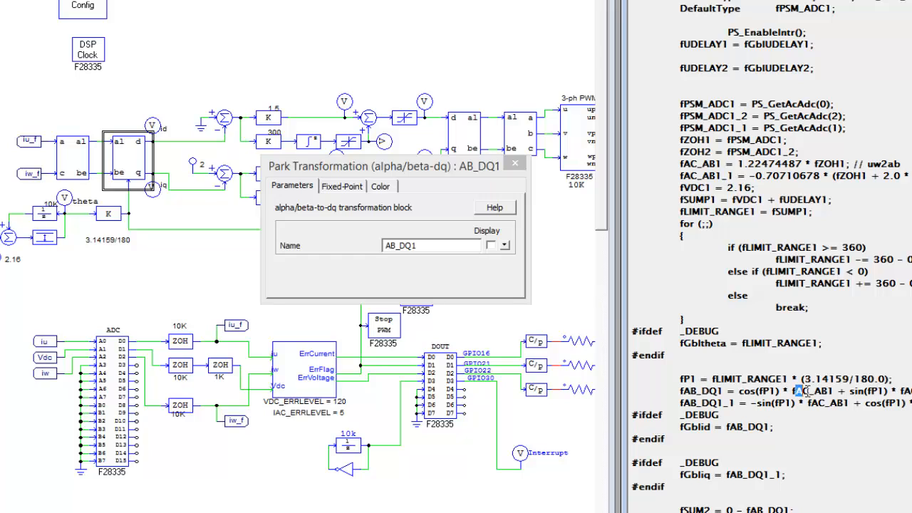
pyautogui.doubleClick(812, 390)
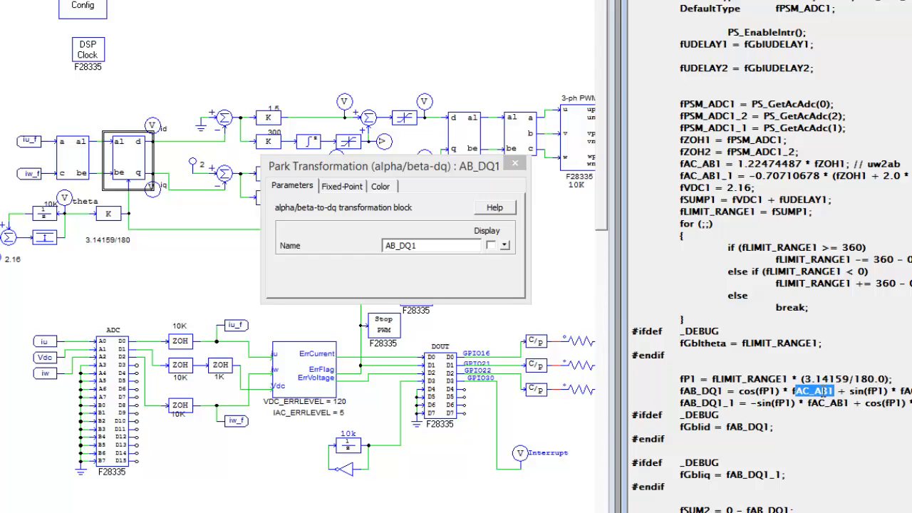
pyautogui.scroll(3)
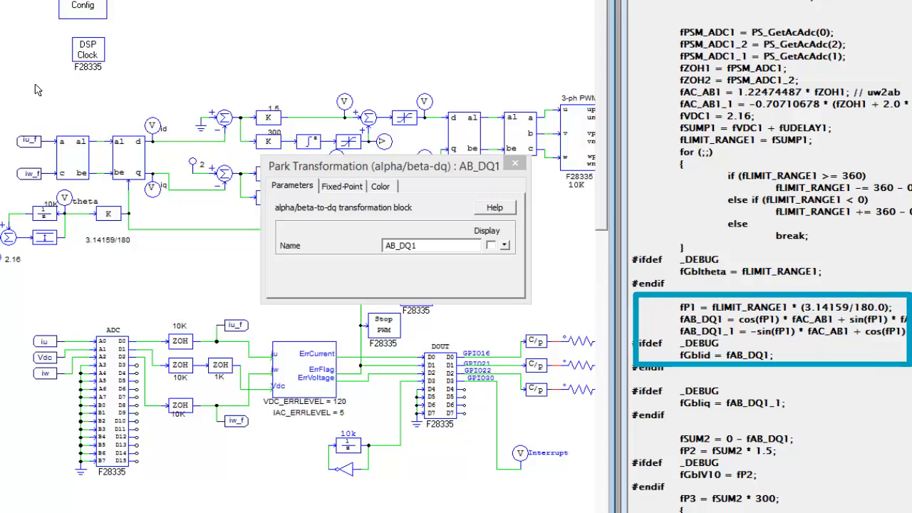
pyautogui.moveTo(93, 115)
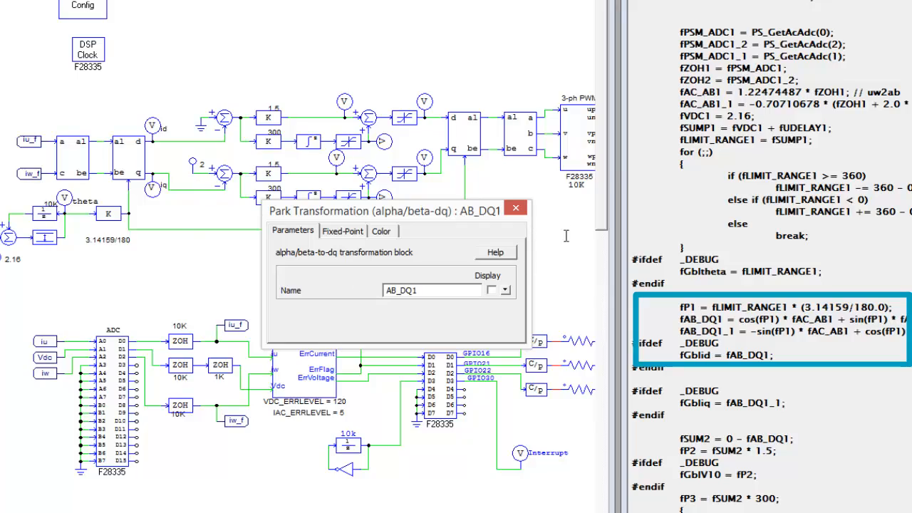
# Review the Park and PWM code sections and highlight the three ADC sampling statements.
pyautogui.scroll(-3)
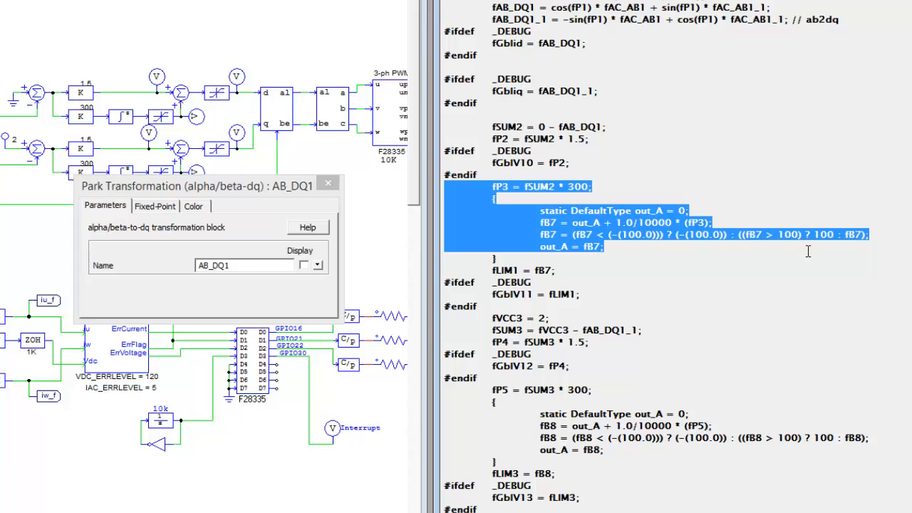
pyautogui.scroll(-3)
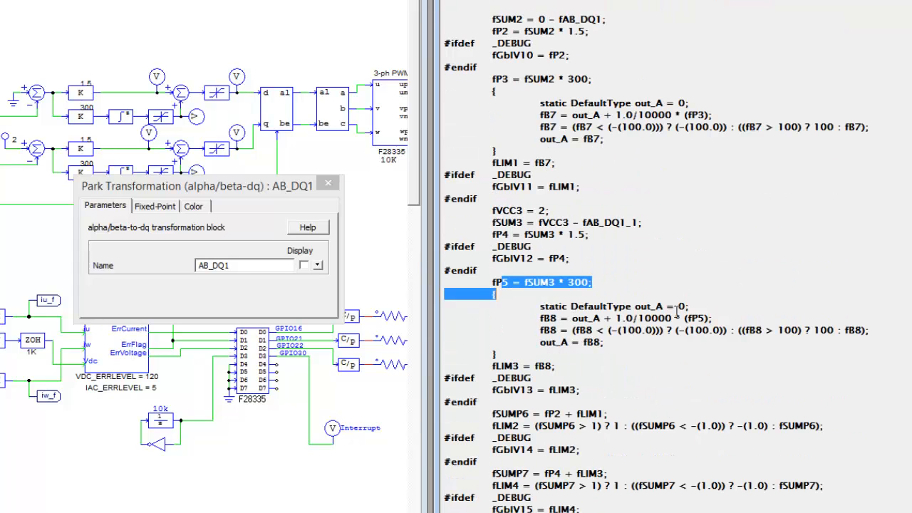
pyautogui.scroll(-3)
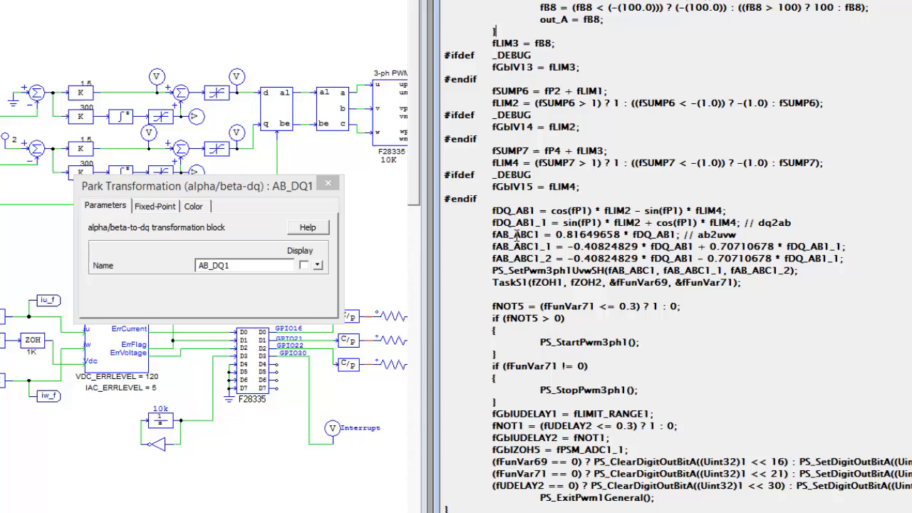
pyautogui.scroll(-3)
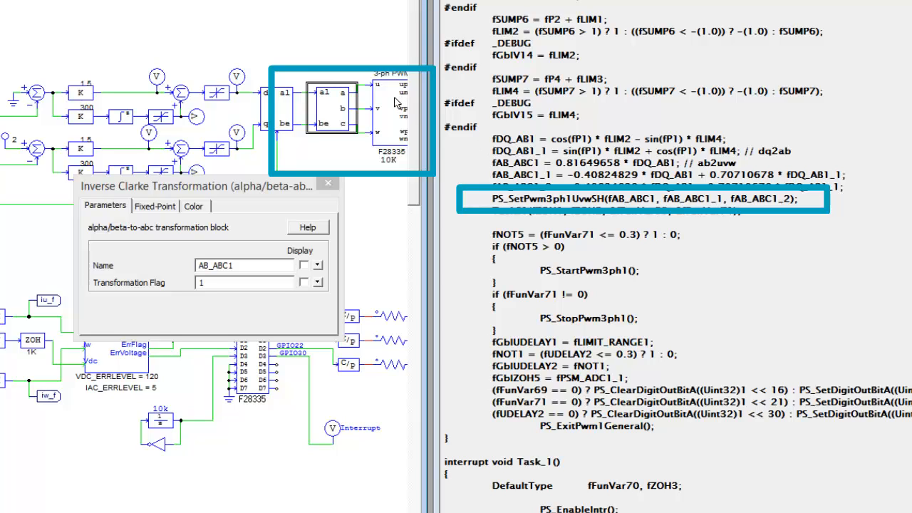
pyautogui.moveTo(381, 94)
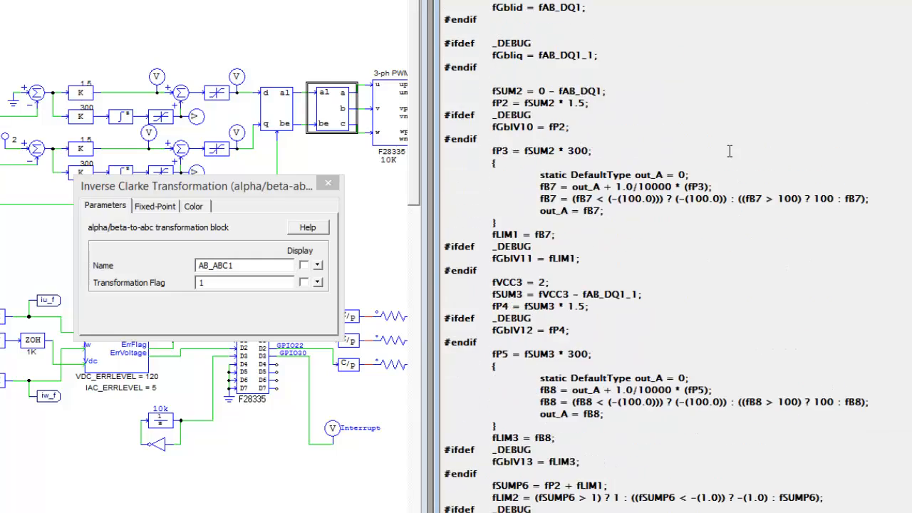
pyautogui.scroll(3)
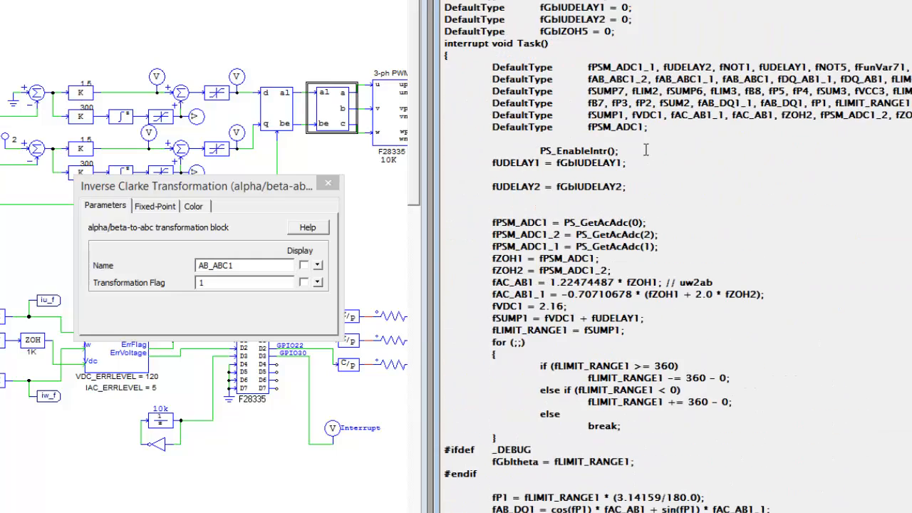
pyautogui.scroll(-3)
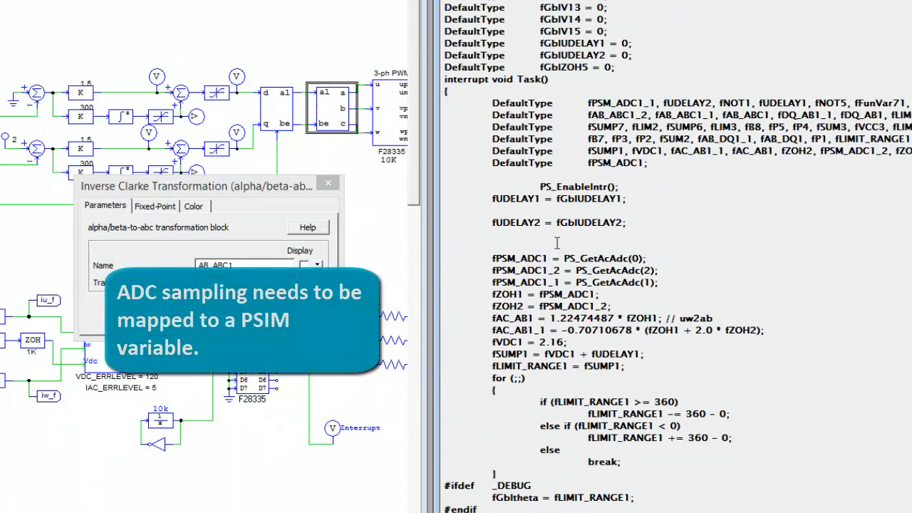
pyautogui.moveTo(492, 258); pyautogui.dragTo(659, 282)
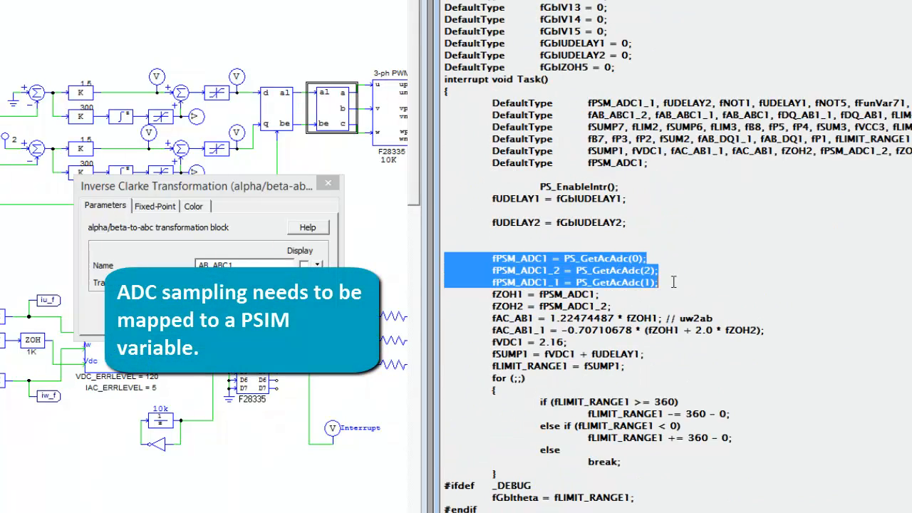
pyautogui.scroll(3)
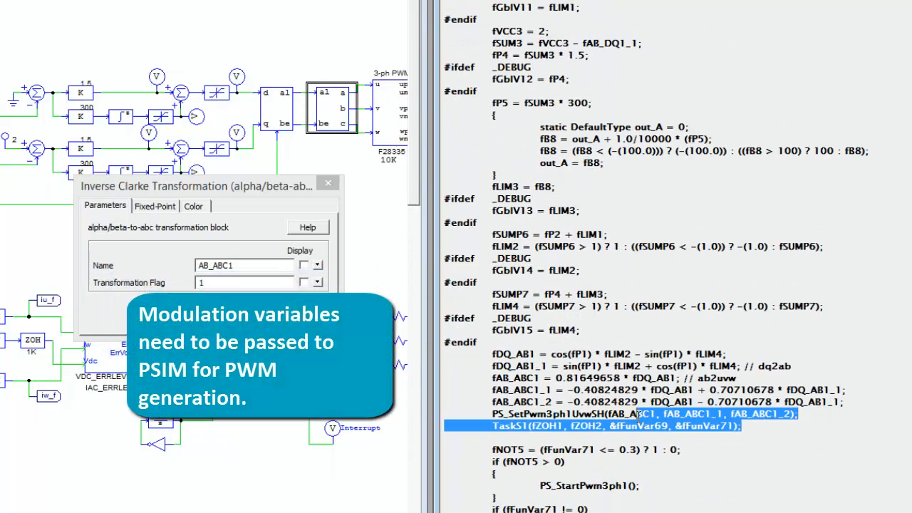
pyautogui.click(804, 413)
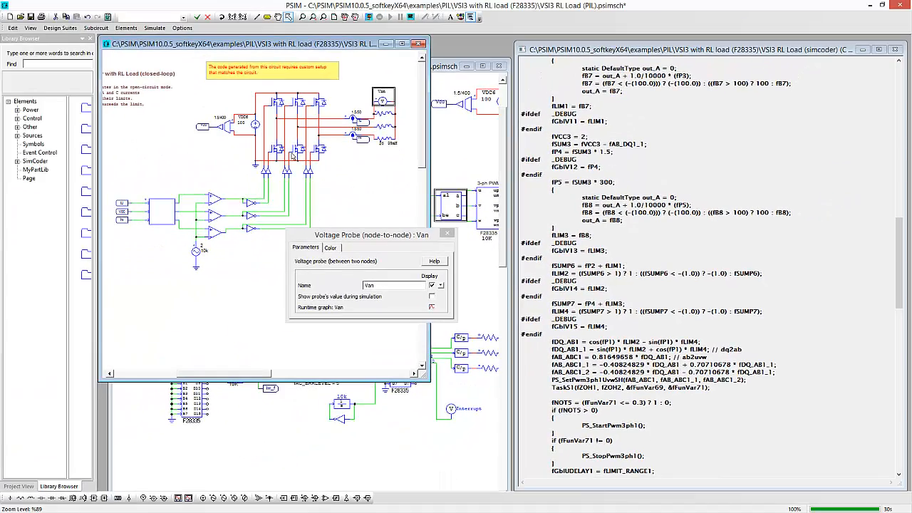
pyautogui.moveTo(169, 126)
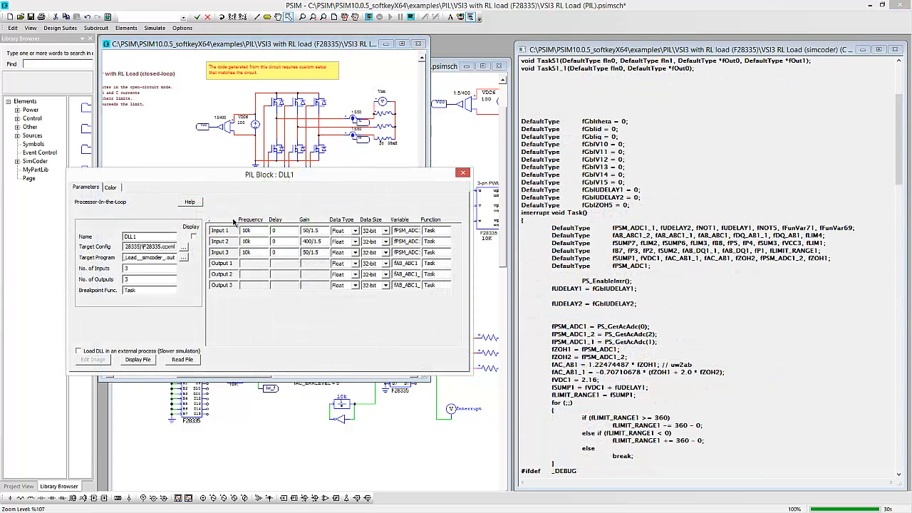
pyautogui.moveTo(246, 177)
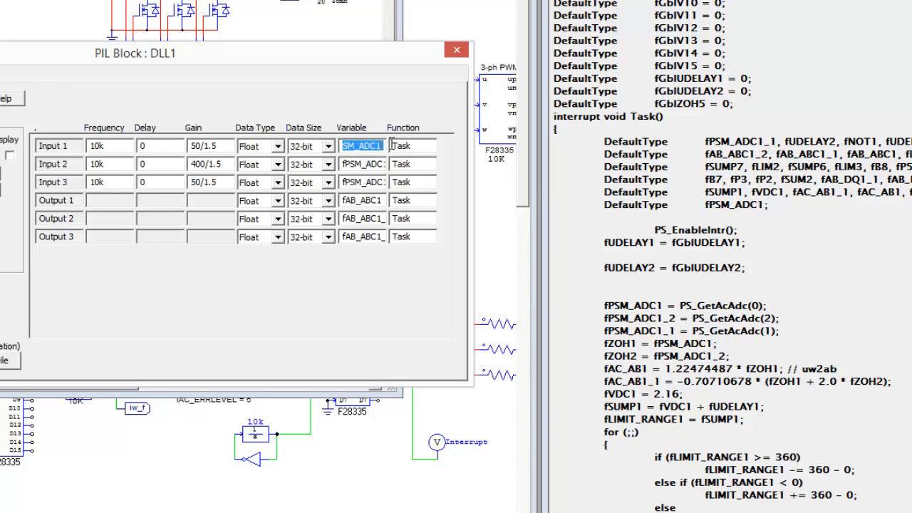
# Map PIL block Inputs 1–3 to fPSM_ADC1, fPSM_ADC1_1 and fPSM_ADC1_2.
pyautogui.click(361, 164)
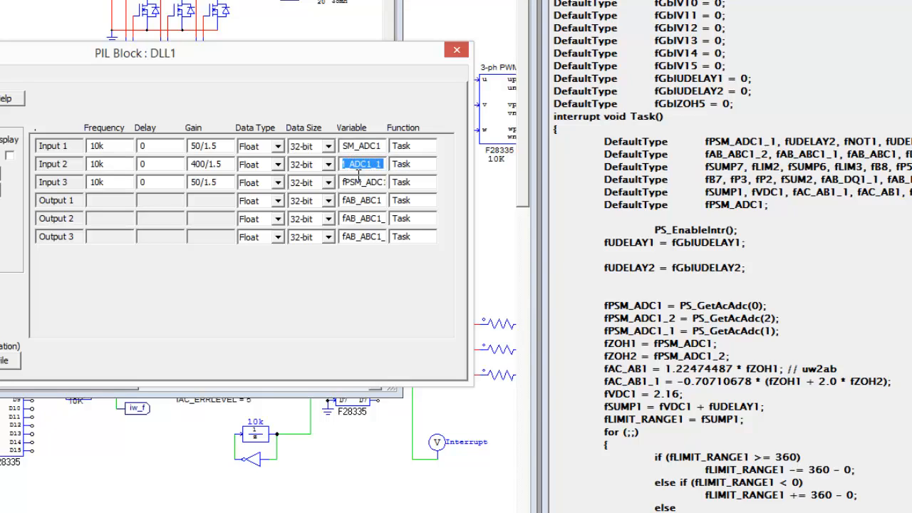
pyautogui.click(362, 183)
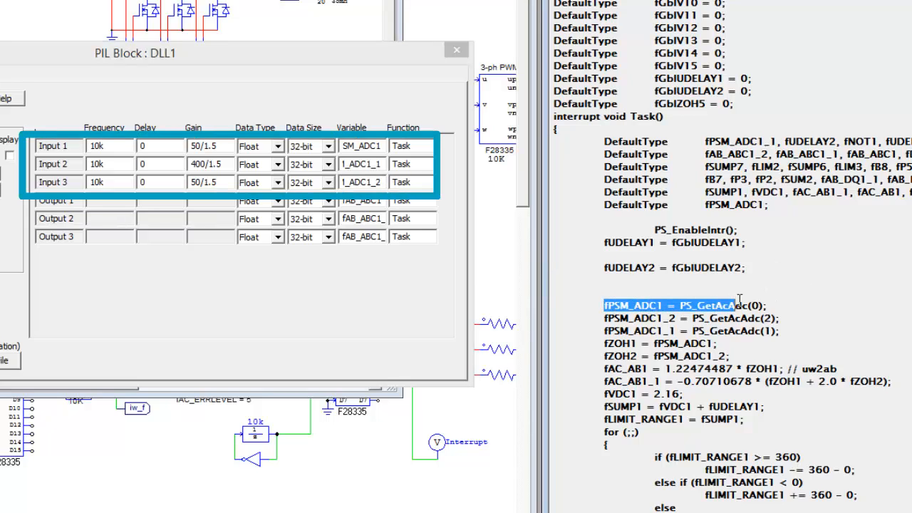
pyautogui.click(669, 305)
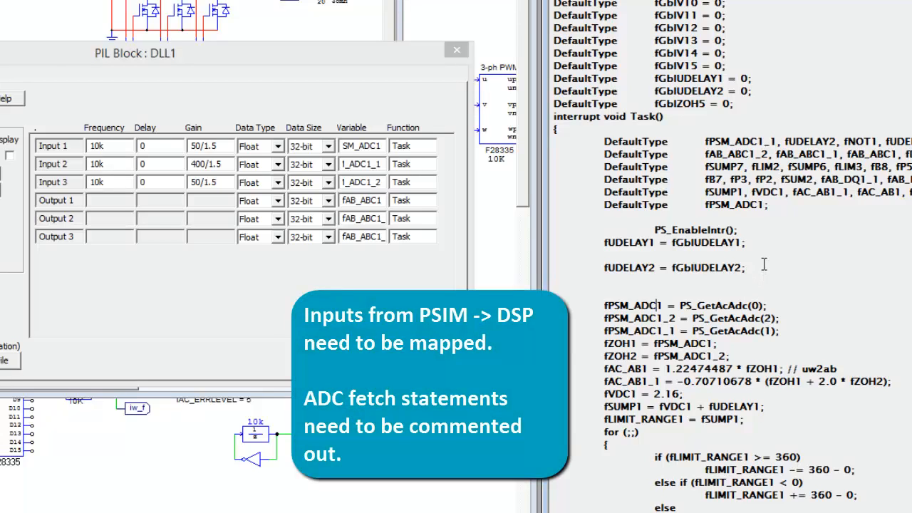
pyautogui.moveTo(761, 259)
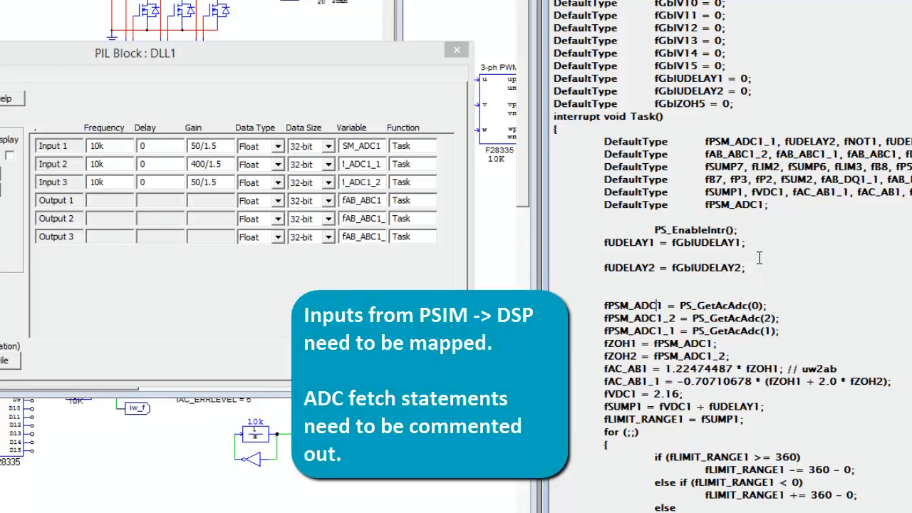
pyautogui.moveTo(71, 121)
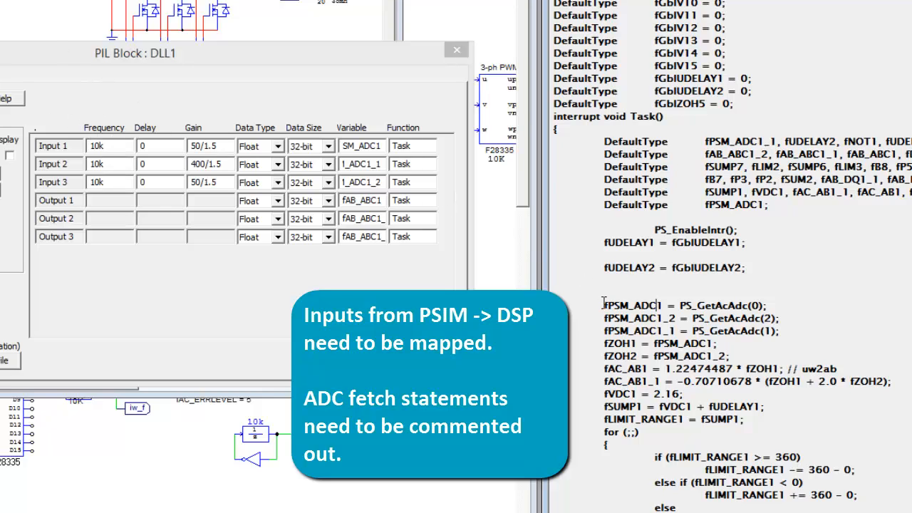
pyautogui.doubleClick(362, 183)
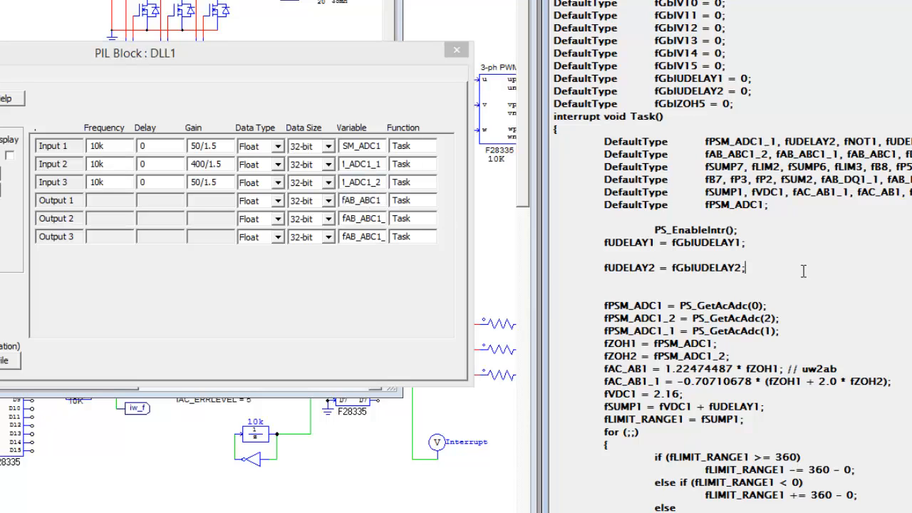
pyautogui.scroll(-3)
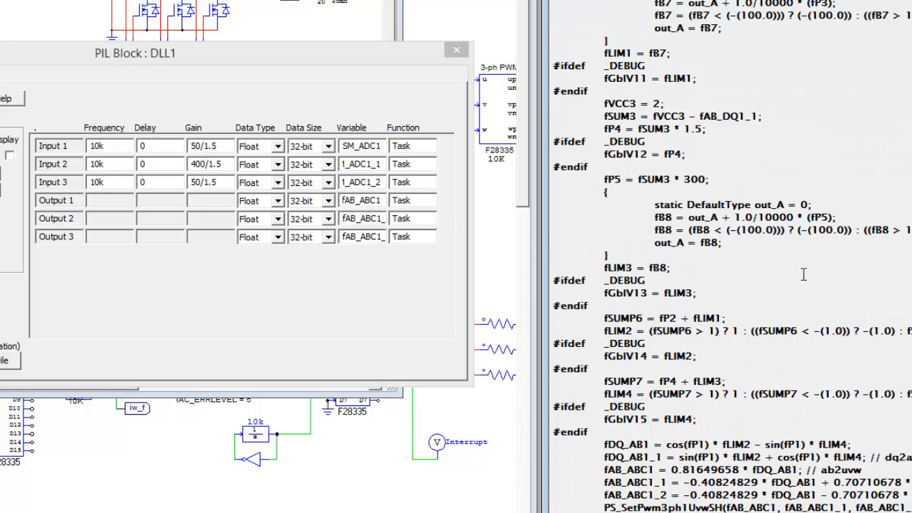
pyautogui.scroll(-3)
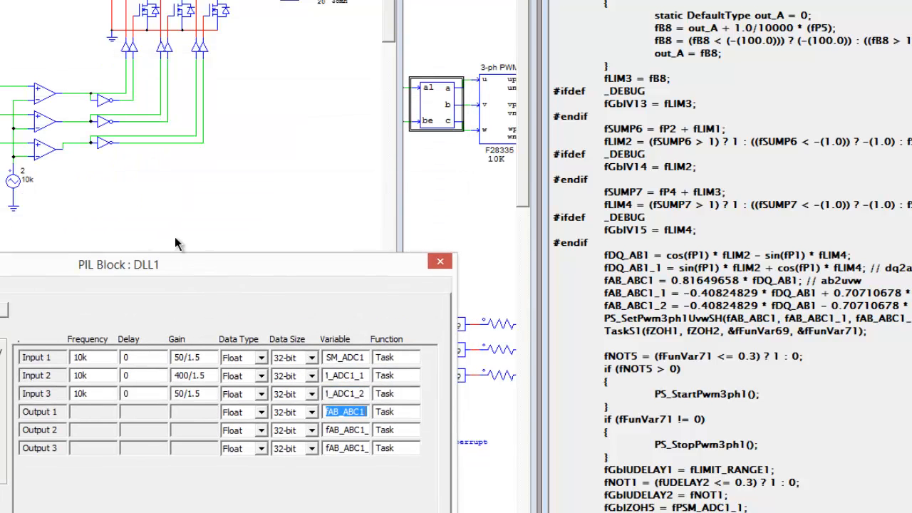
pyautogui.moveTo(118, 263); pyautogui.dragTo(131, 119)
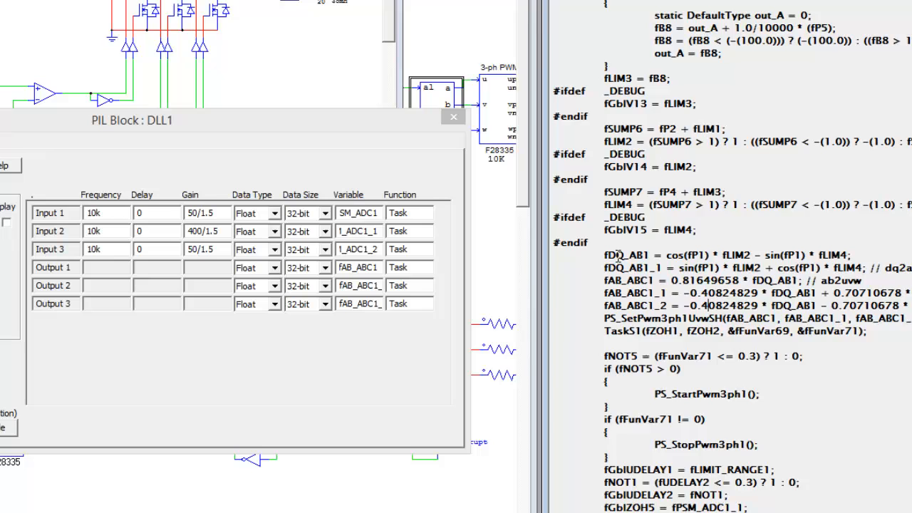
pyautogui.scroll(-3)
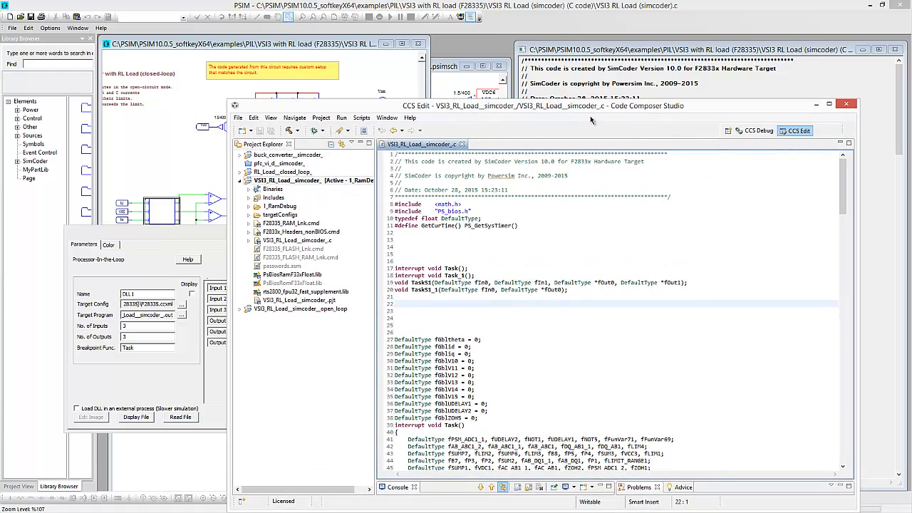
pyautogui.moveTo(768, 117)
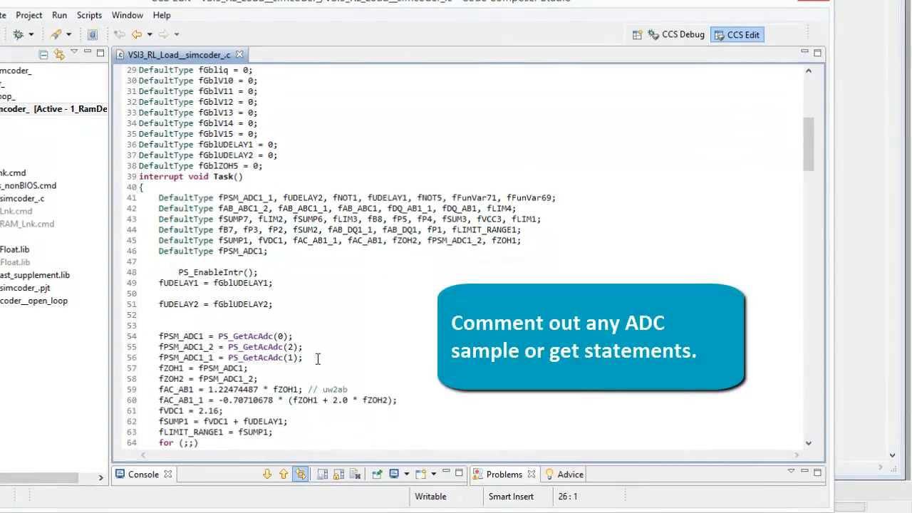
# Comment out the three PS_GetAcAdc statements in Task() with //.
pyautogui.moveTo(160, 336); pyautogui.dragTo(302, 356)
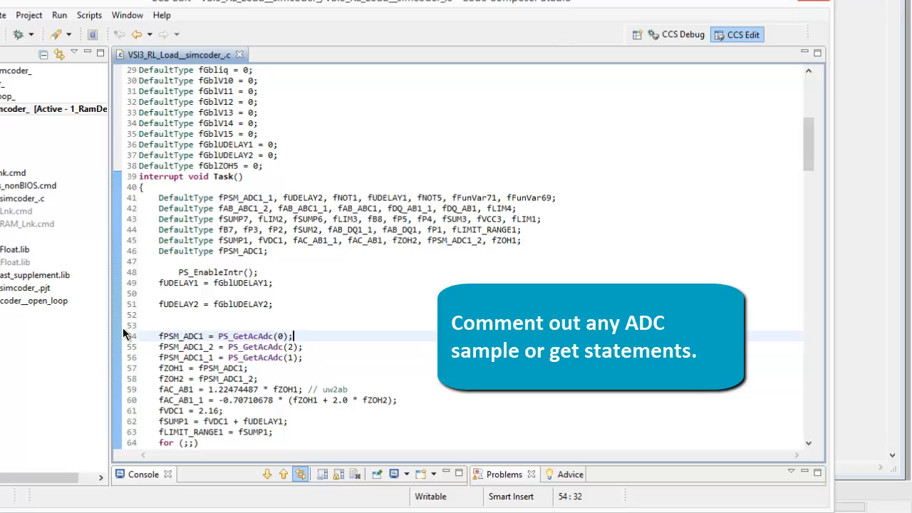
pyautogui.write('//')
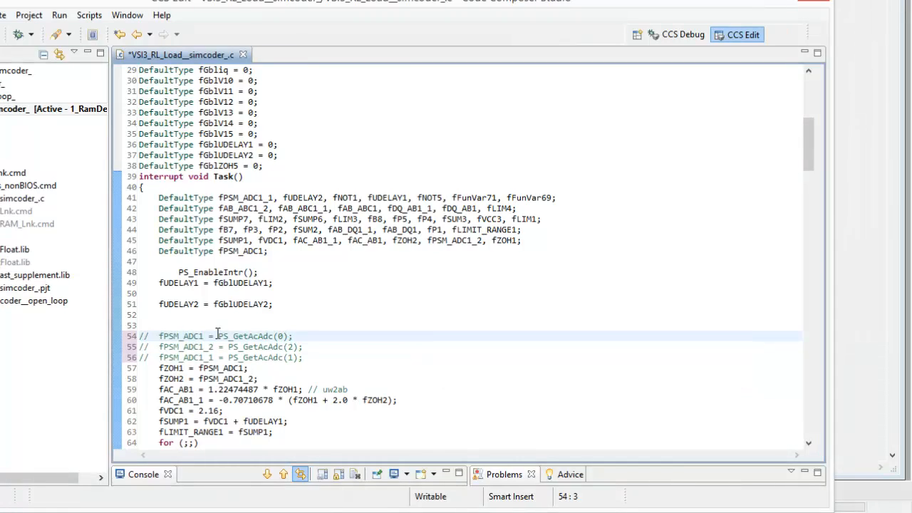
pyautogui.moveTo(314, 342)
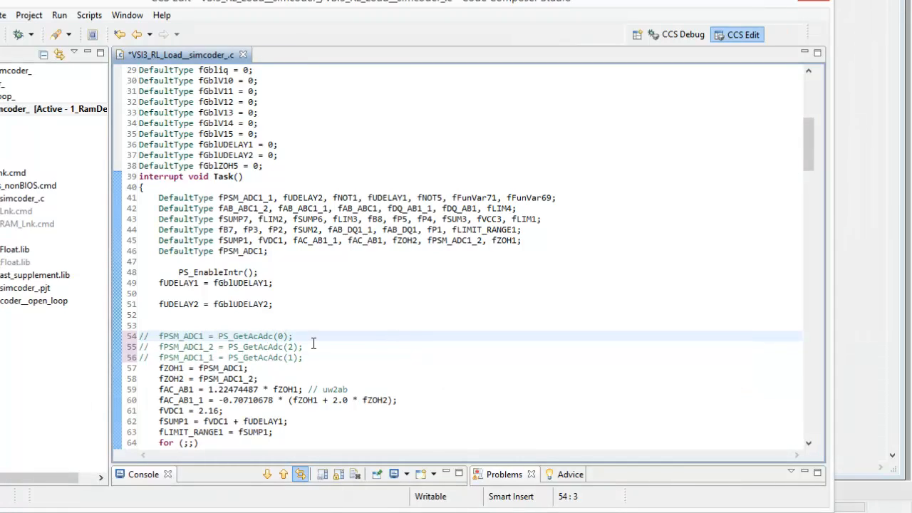
# Begin a global DefaultType declaration on the blank line above Task().
pyautogui.click(211, 348)
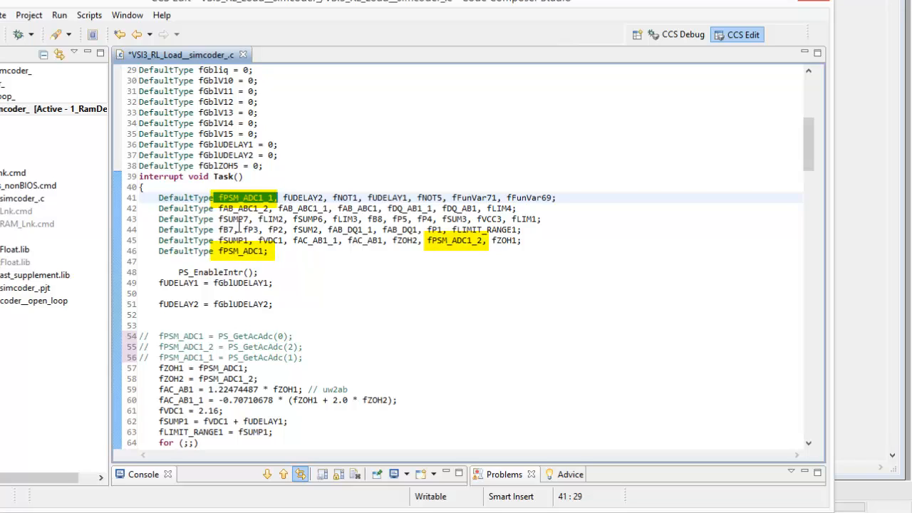
pyautogui.scroll(3)
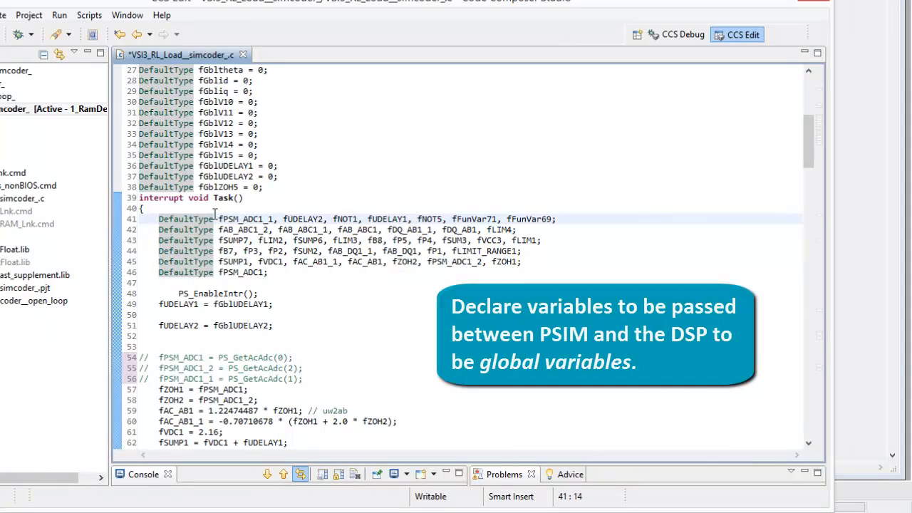
pyautogui.doubleClick(185, 219)
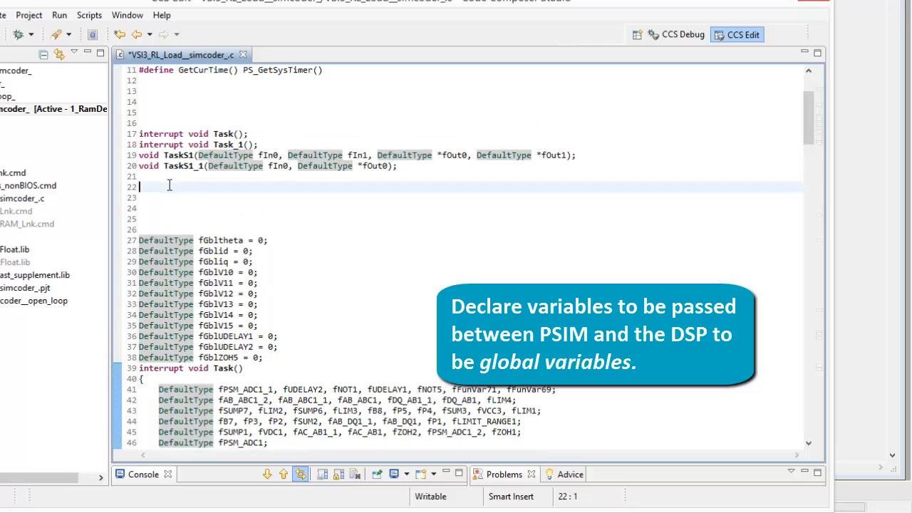
pyautogui.scroll(3)
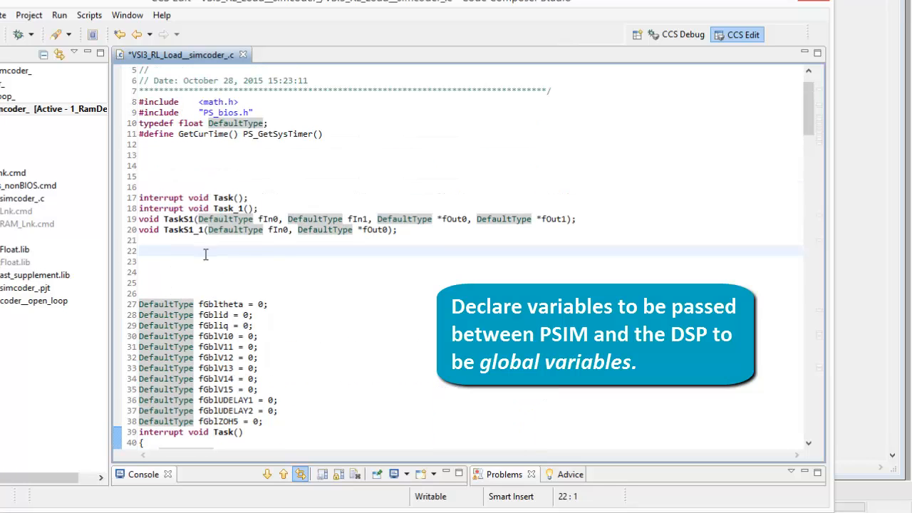
pyautogui.write('DefaultType')
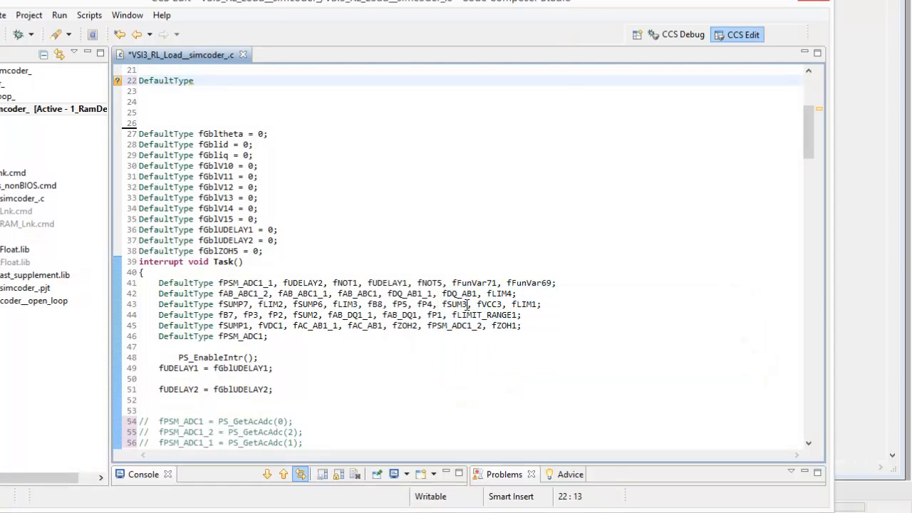
# Move fPSM_ADC1_1, fPSM_ADC1_2, fPSM_ADC1 out of Task() into the global line, each = 0.
pyautogui.scroll(-3)
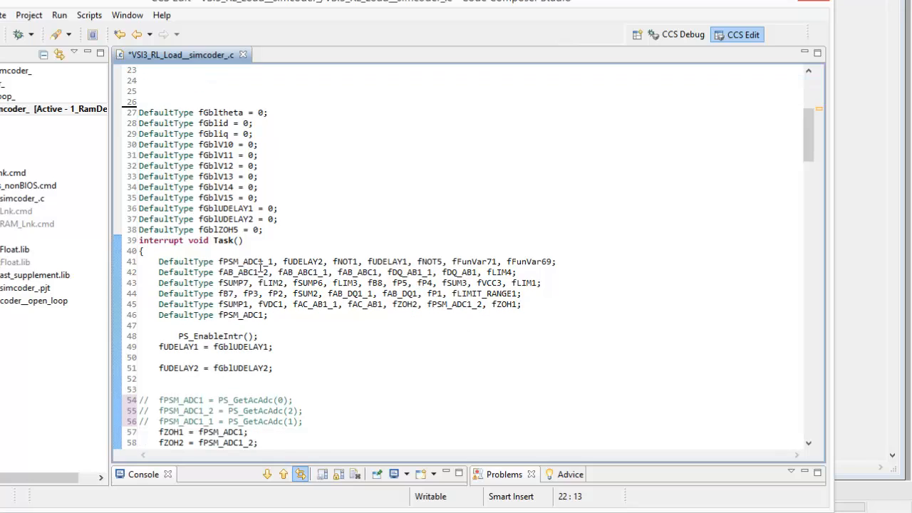
pyautogui.doubleClick(248, 263)
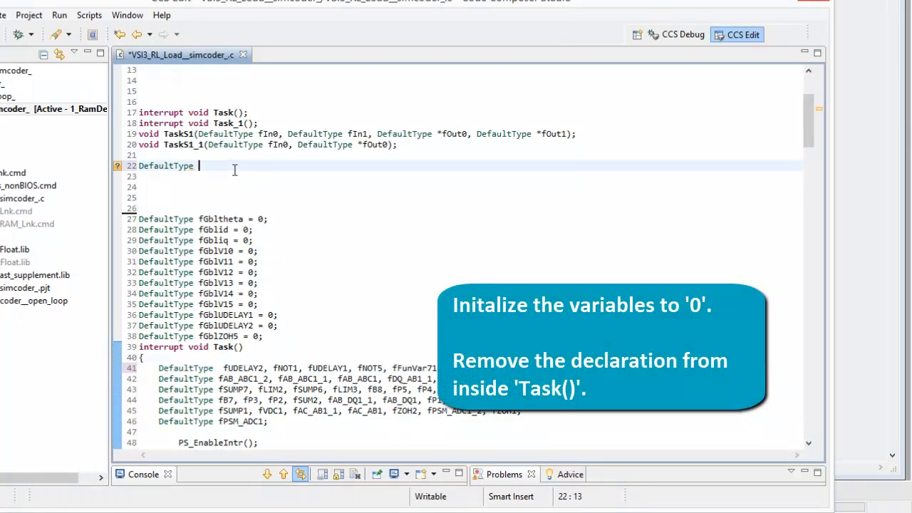
pyautogui.write('fPSM_ADC1_1, fPSM_ADC1_2, fPSM_ADC1;')
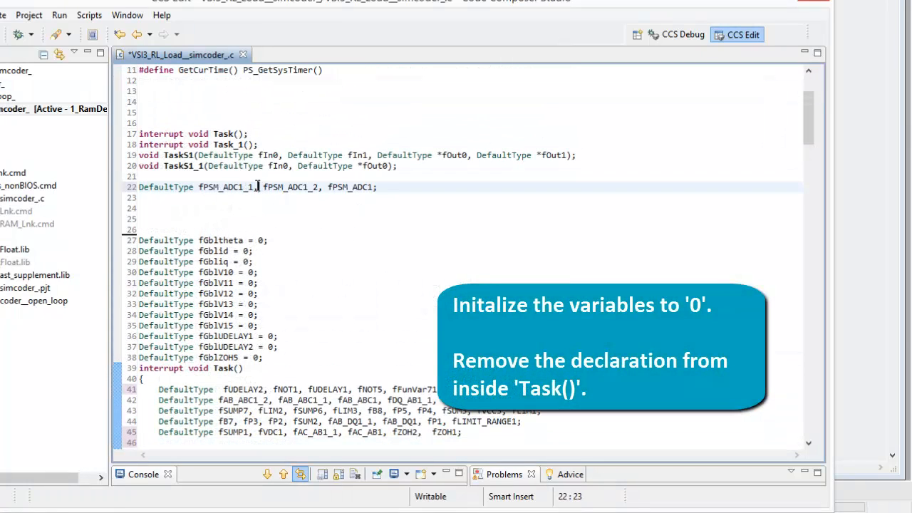
pyautogui.write('= 0')
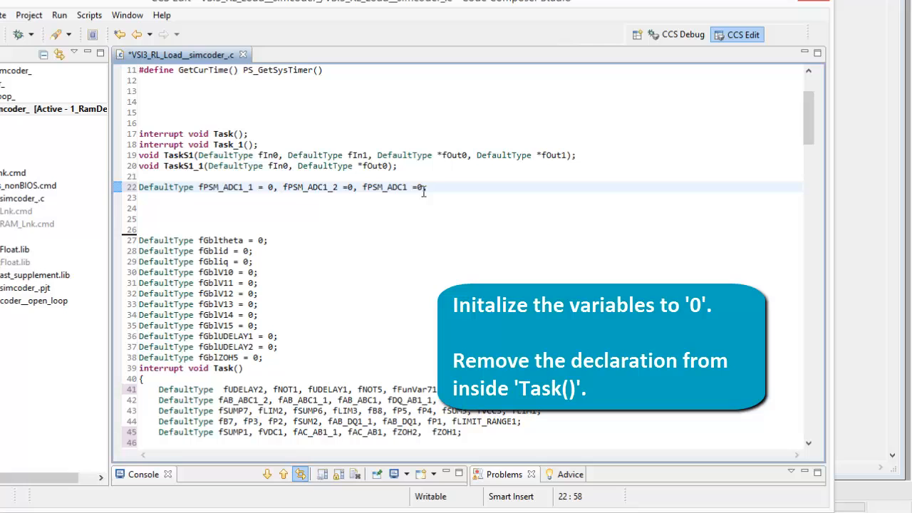
pyautogui.doubleClick(165, 187)
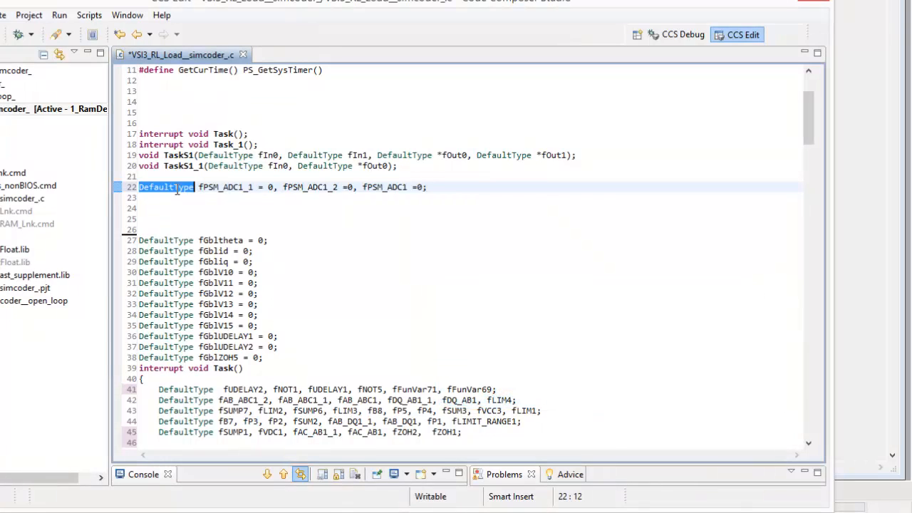
# Add global 'DefaultType fAB_ABC1 = 0, fAB_ABC1_1 = 0, fAB_ABC1_2 = 0;' and drop them from Task().
pyautogui.click(213, 198)
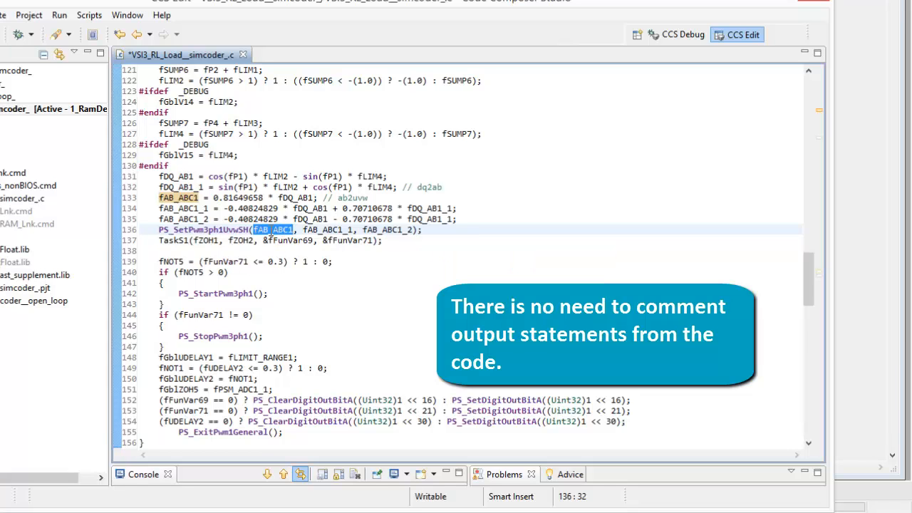
pyautogui.scroll(3)
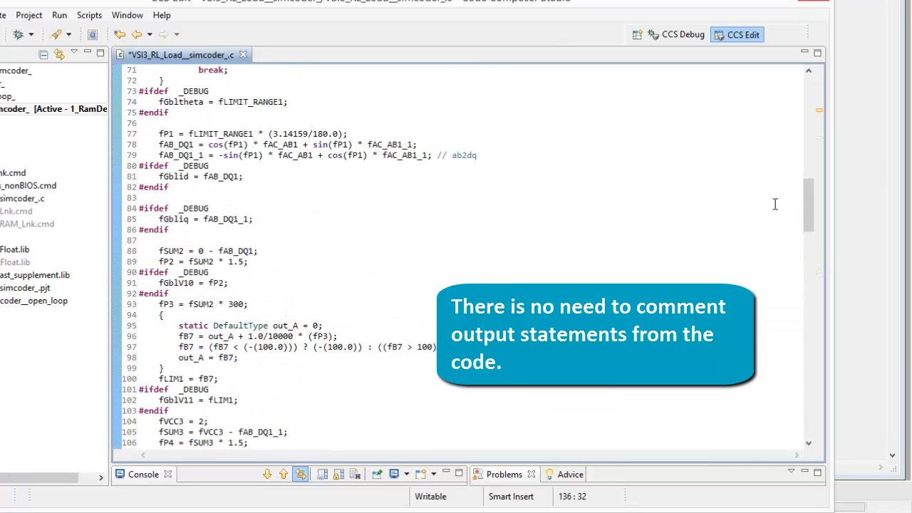
pyautogui.scroll(3)
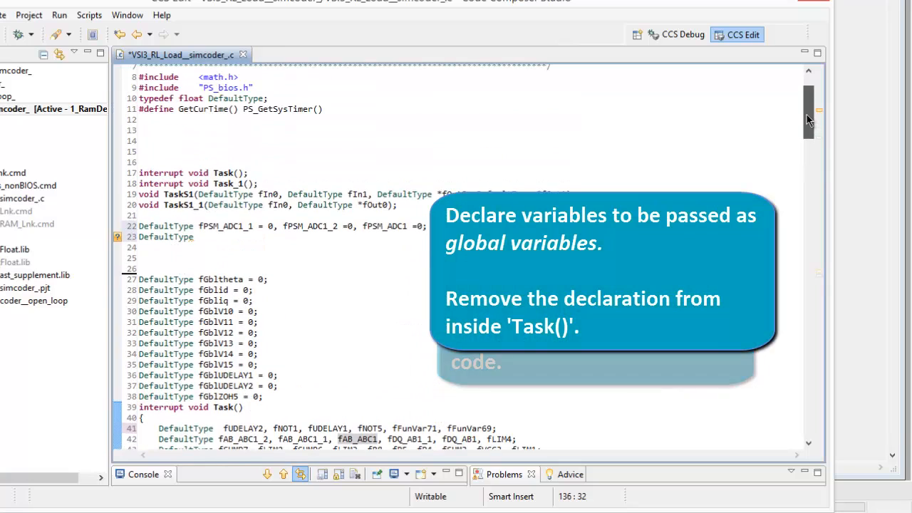
pyautogui.scroll(-3)
pyautogui.write(' fAB_ABC1 = 0, fAB_ABC1_1 = 0, fAB_ABC1_2= 0;')
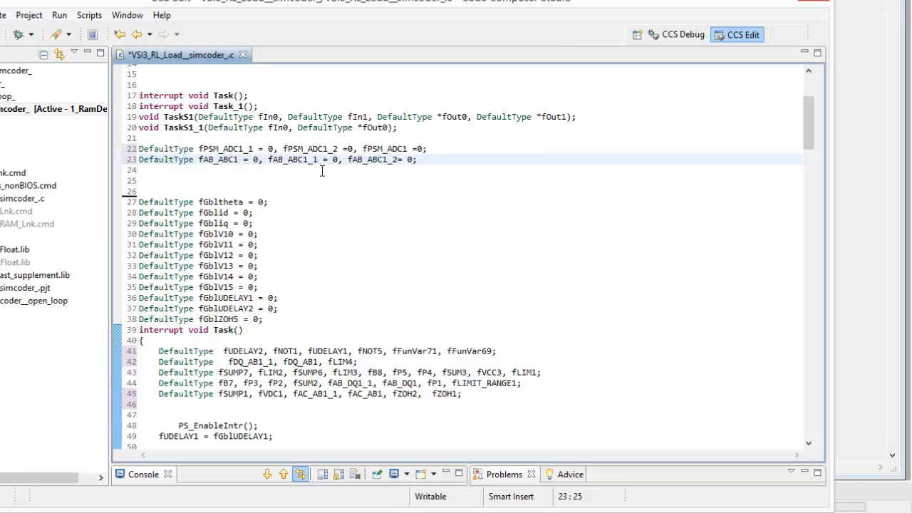
# Build the project from the Project Explorer context menu.
pyautogui.rightClick(13, 108)
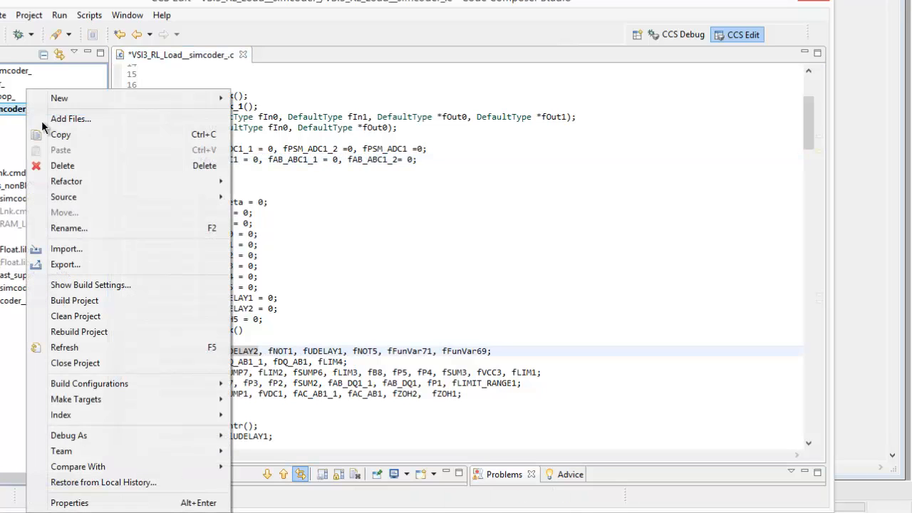
pyautogui.moveTo(103, 300)
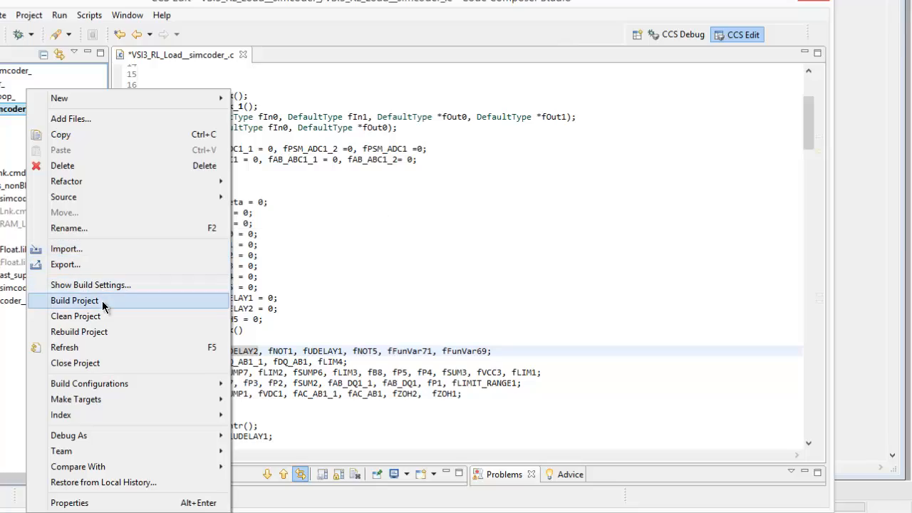
pyautogui.click(74, 300)
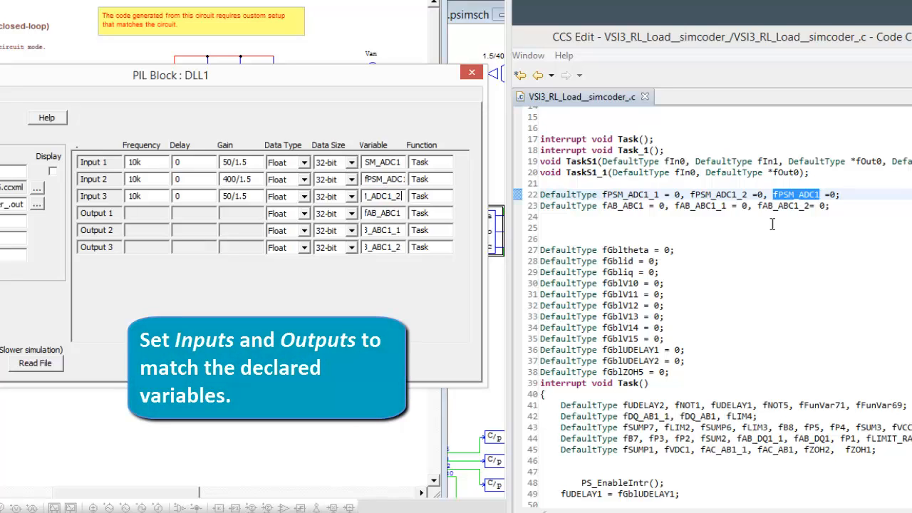
pyautogui.moveTo(698, 193)
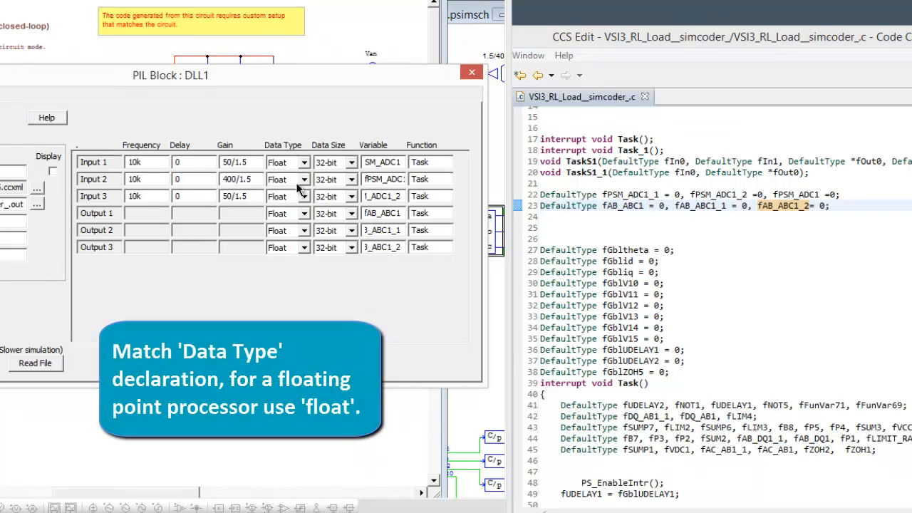
# Set Output 3's data type to Float, 32-bit to match the other PIL block signals.
pyautogui.click(296, 248)
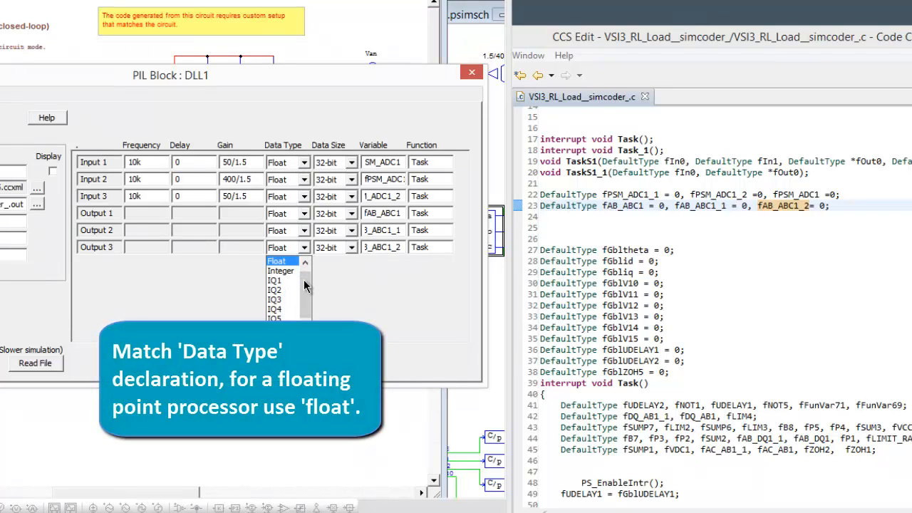
pyautogui.moveTo(274, 299)
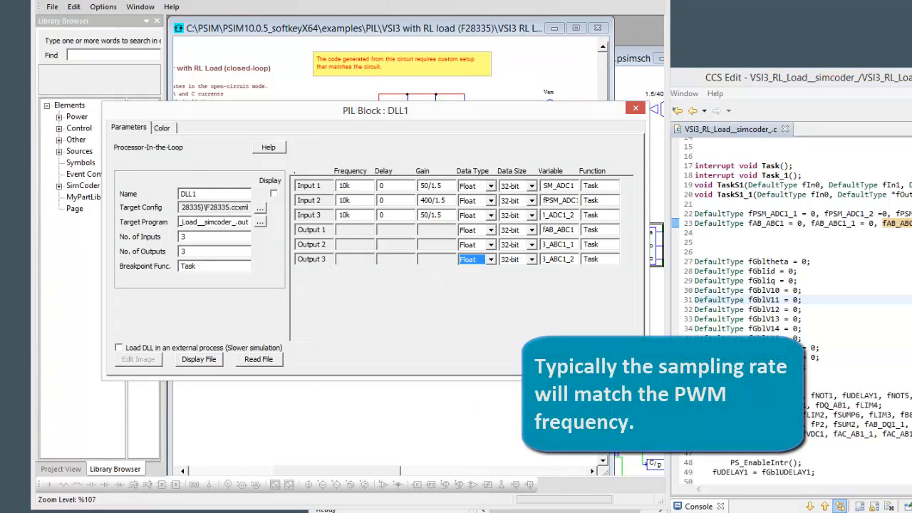
# Close the PIL block settings and show the PSM_ADC1 converter's channel gains 50/1.5, 400/1.5, 50/1.5.
pyautogui.click(634, 108)
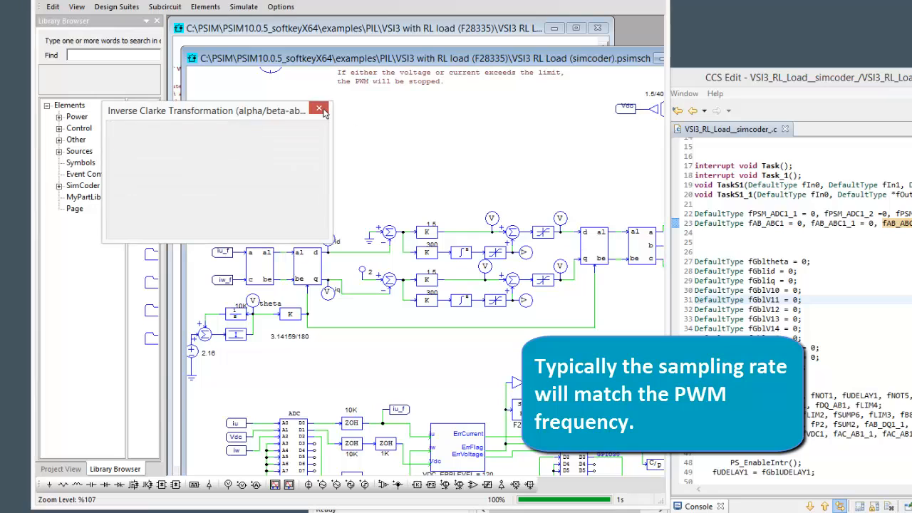
pyautogui.click(319, 108)
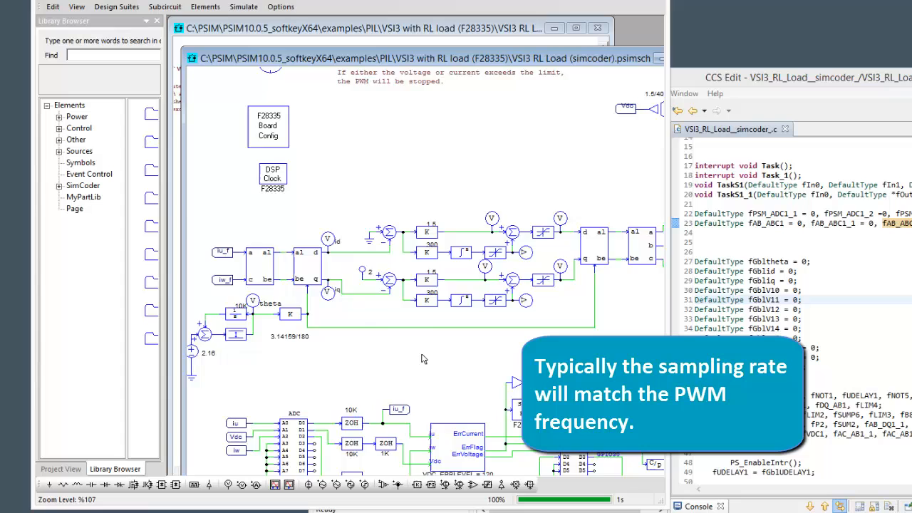
pyautogui.scroll(-3)
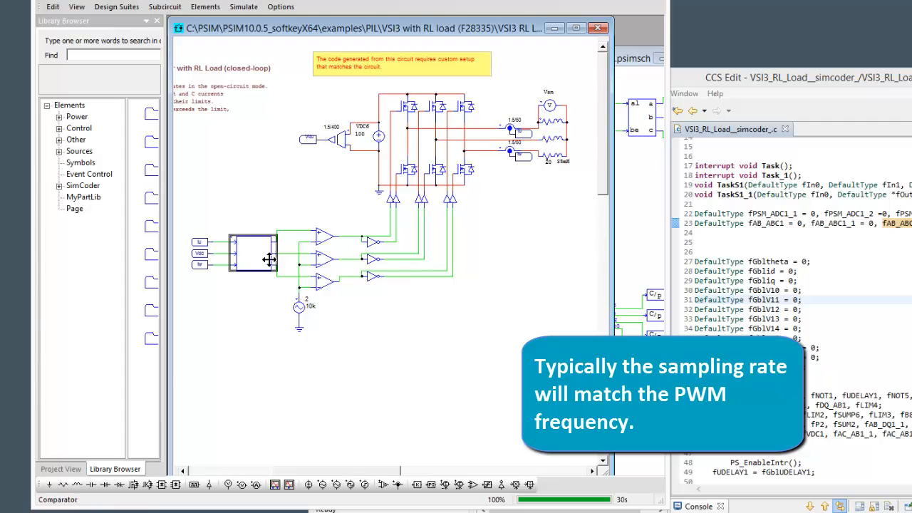
pyautogui.doubleClick(253, 257)
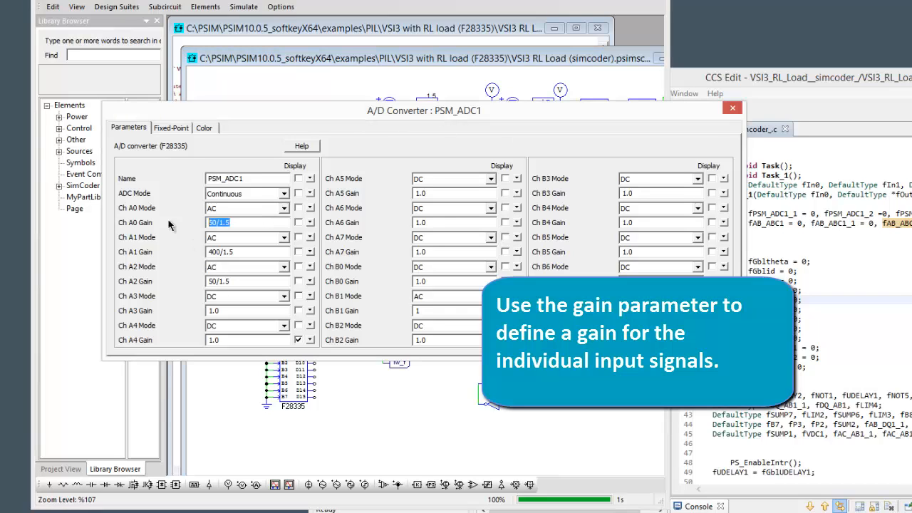
# Close the A/D converter parameters and return to the PIL block DLL1 settings.
pyautogui.click(245, 281)
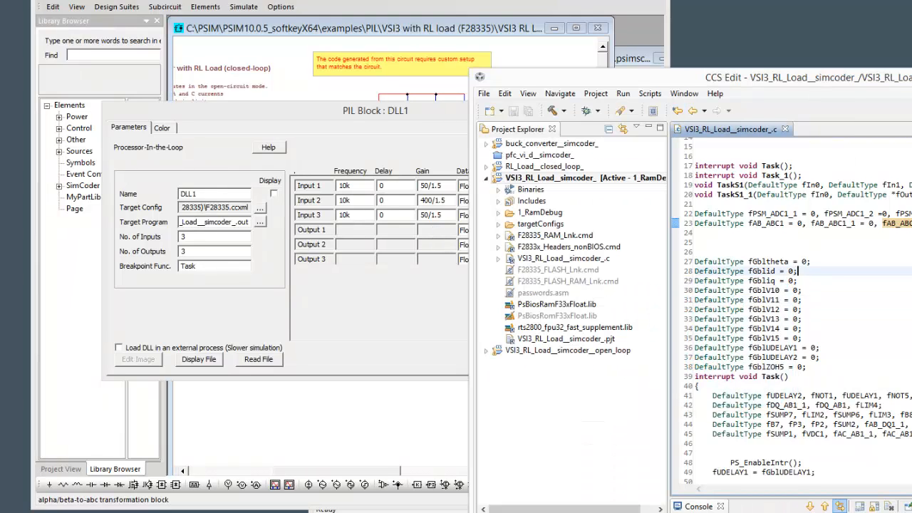
# Check the PIL block's variables against the CCS declarations, then close the block settings.
pyautogui.rightClick(549, 177)
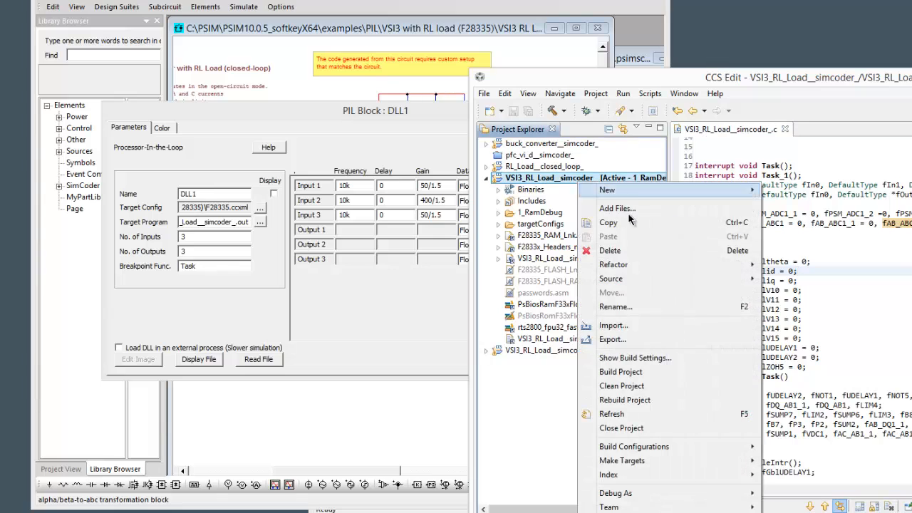
pyautogui.moveTo(619, 370)
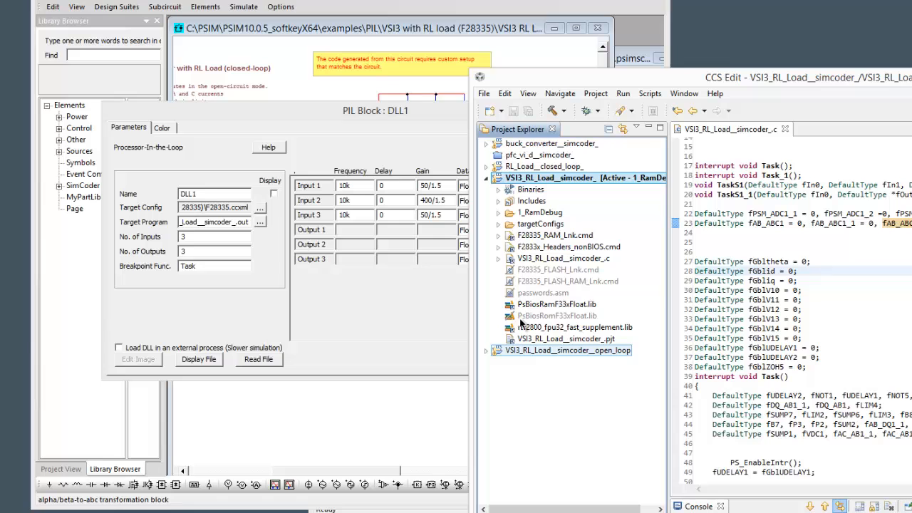
pyautogui.click(261, 222)
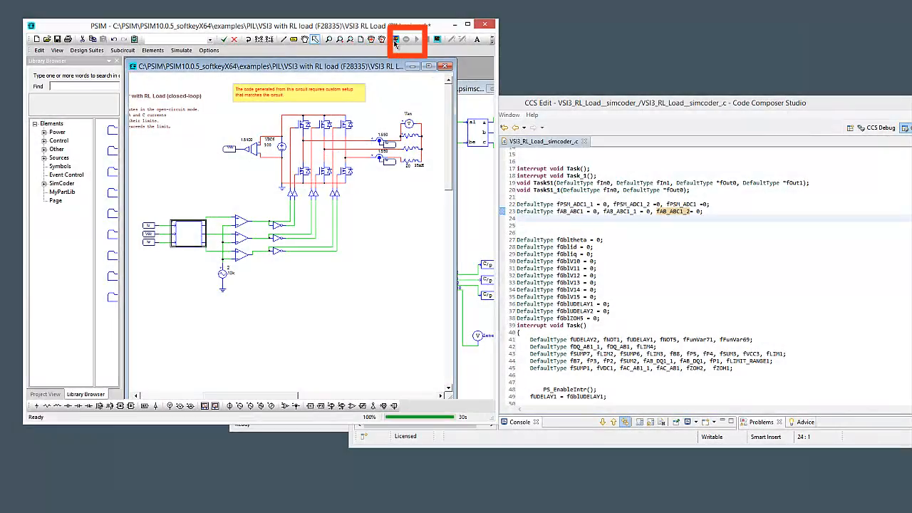
# Run the PIL simulation and dismiss its status window to view the overlaid phase currents in Simview.
pyautogui.click(395, 40)
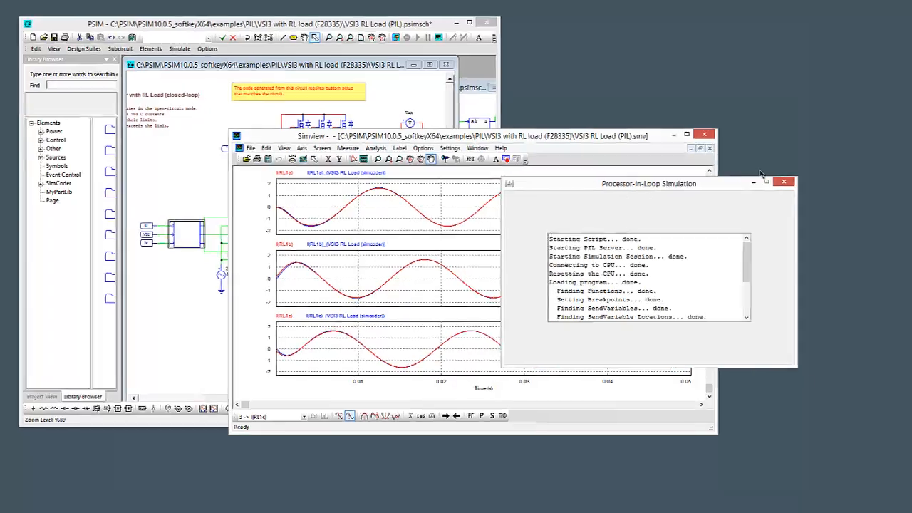
pyautogui.click(784, 183)
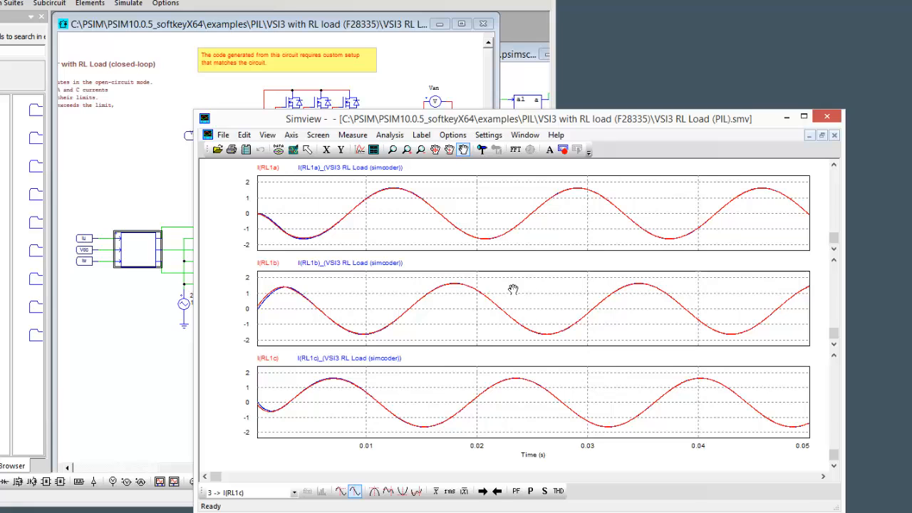
pyautogui.moveTo(773, 121)
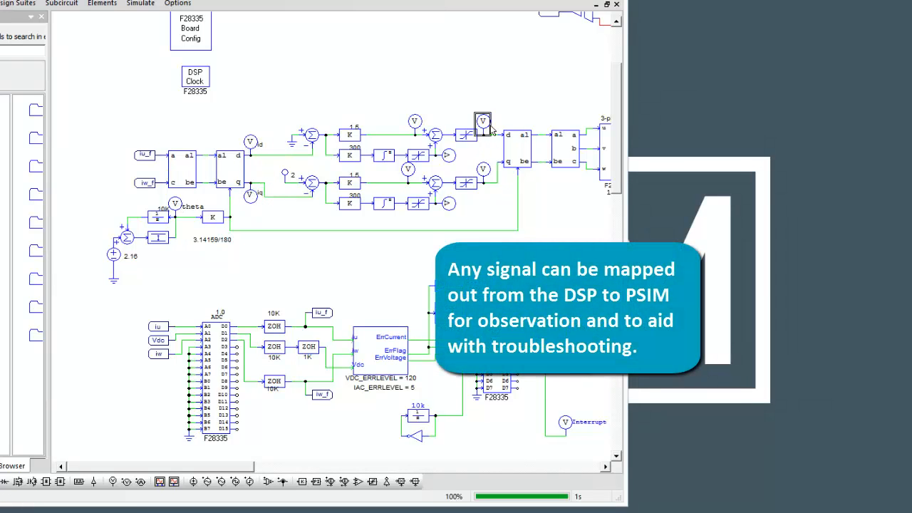
# Outline the reference summing stage and read the LIMIT_RANGE1 limiter's full name from its properties.
pyautogui.moveTo(483, 121); pyautogui.dragTo(483, 168)
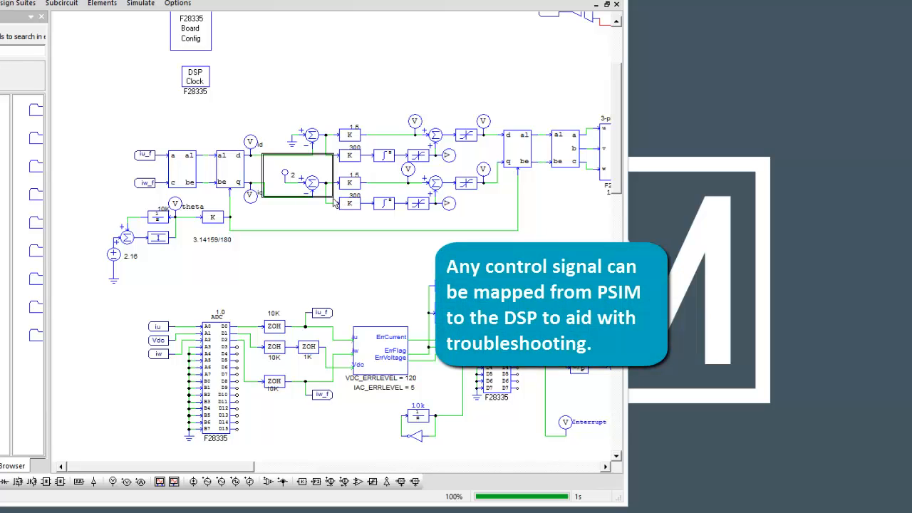
pyautogui.moveTo(251, 105)
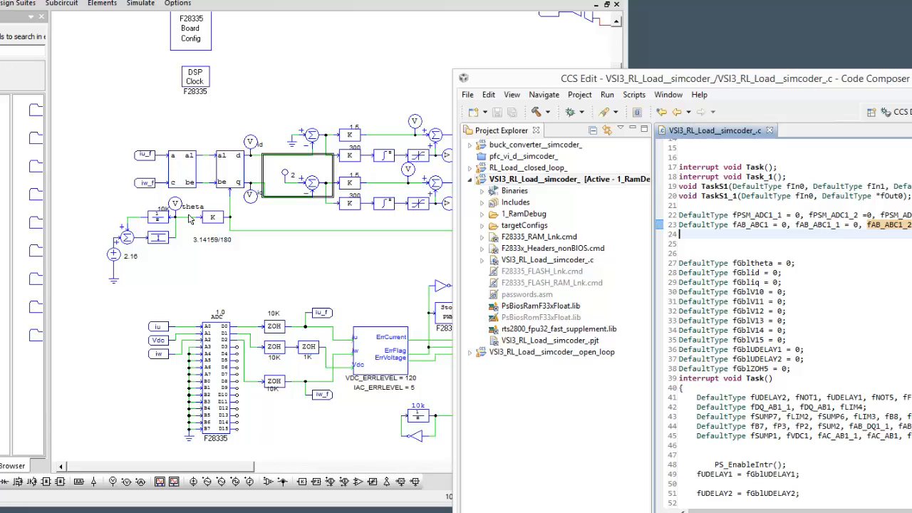
pyautogui.moveTo(165, 240)
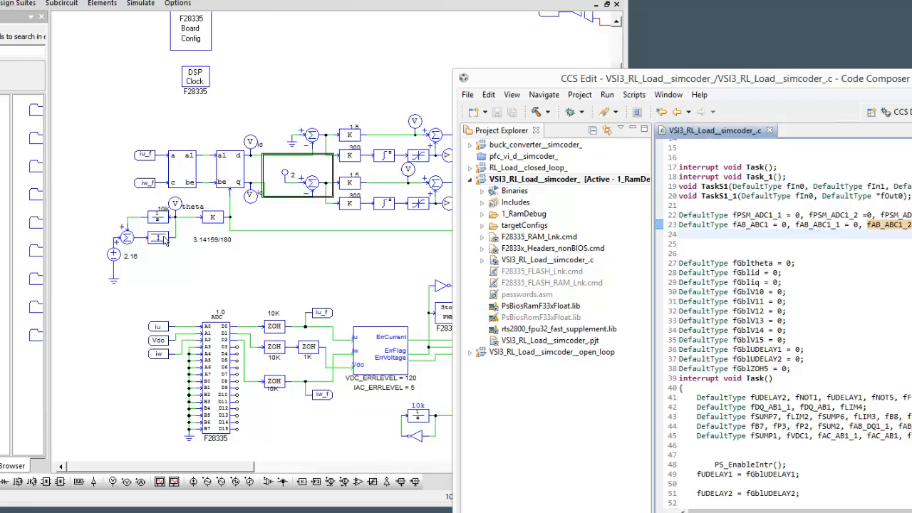
pyautogui.doubleClick(156, 236)
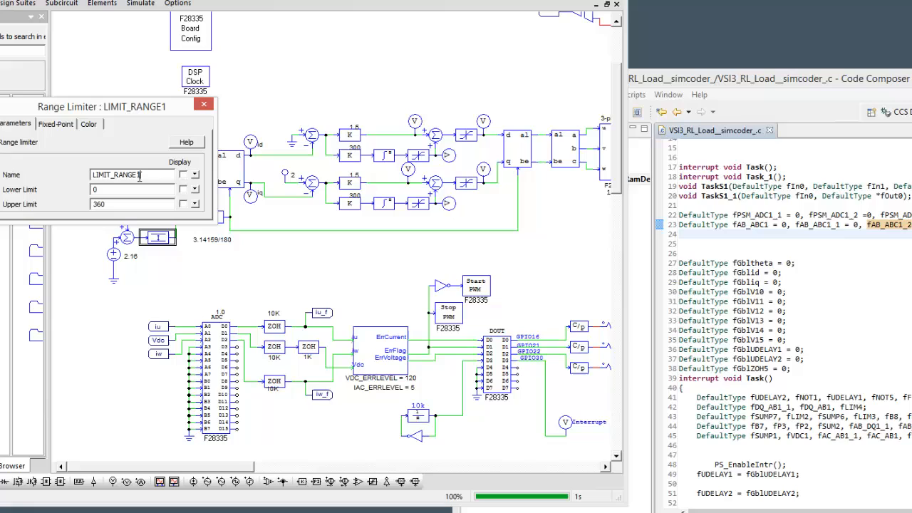
pyautogui.tripleClick(131, 174)
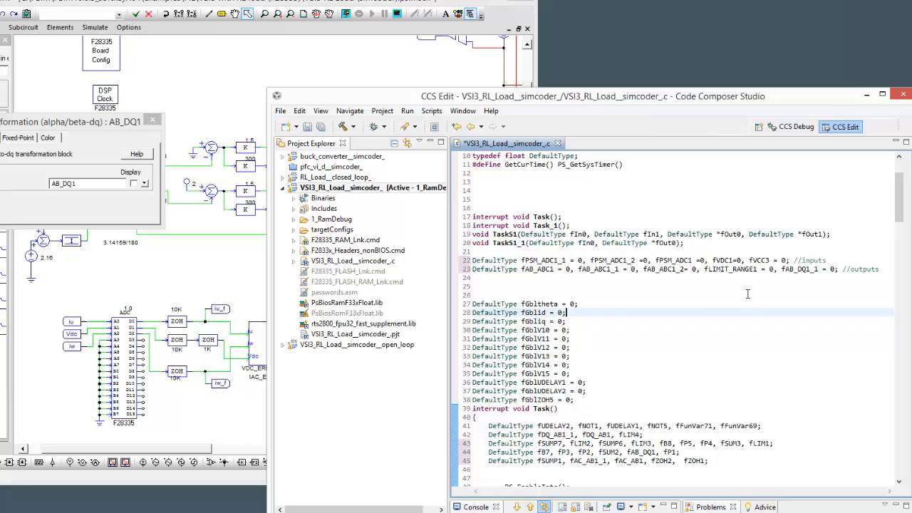
pyautogui.moveTo(724, 276)
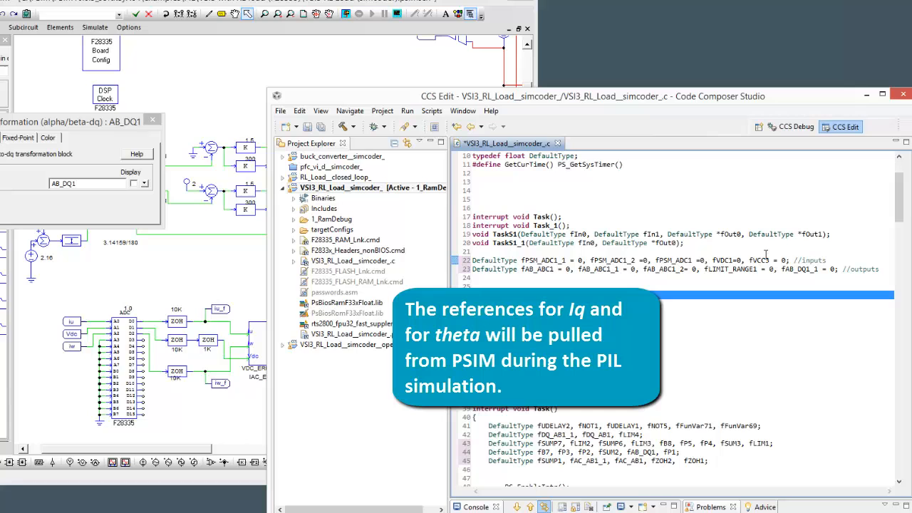
pyautogui.moveTo(206, 174)
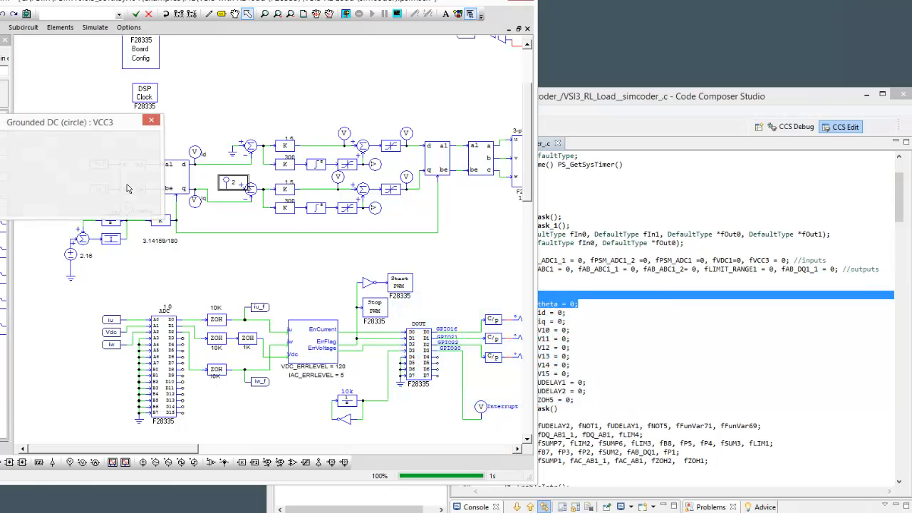
# Check the VDC1 source and LIMIT_RANGE1 names against the DSP code, then view the AB_DQ1 block's parameters.
pyautogui.click(151, 120)
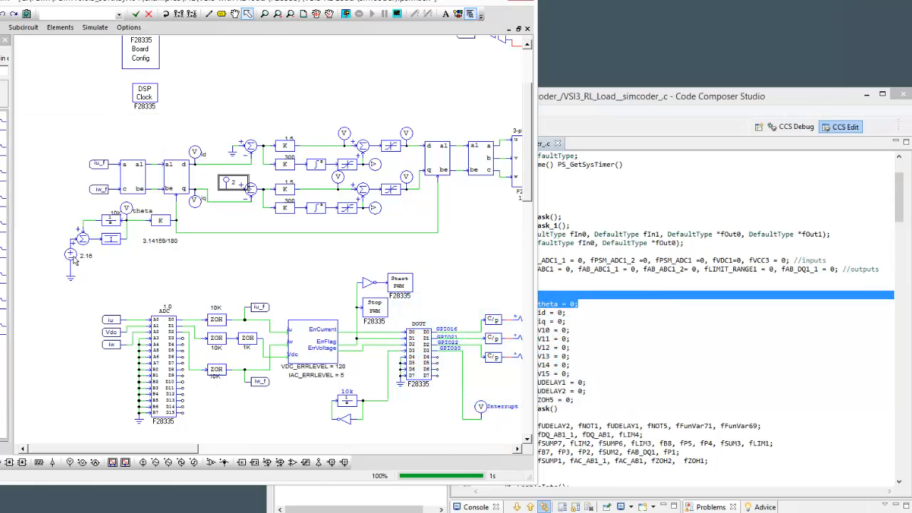
pyautogui.doubleClick(70, 255)
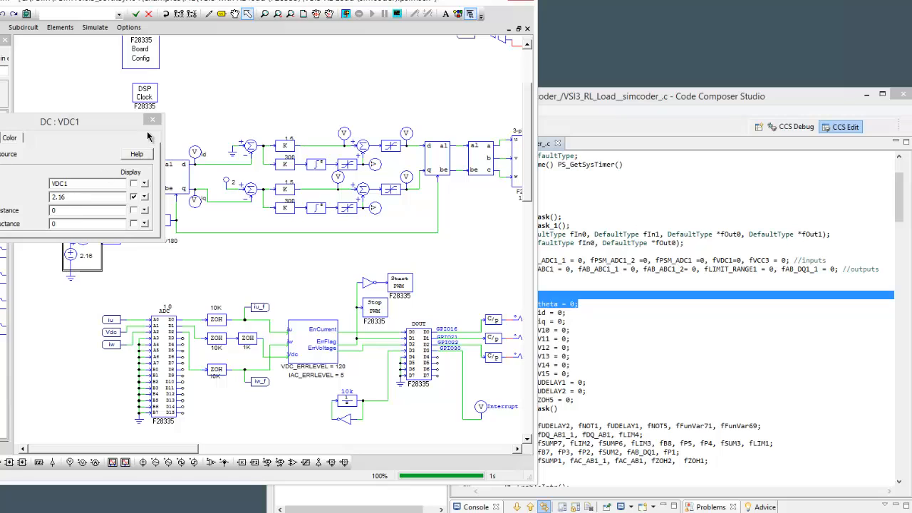
pyautogui.click(151, 120)
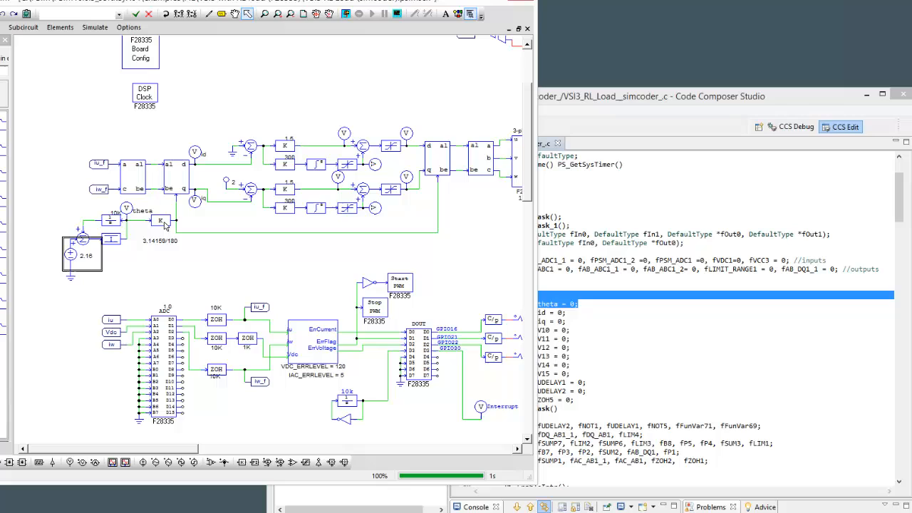
pyautogui.moveTo(125, 242)
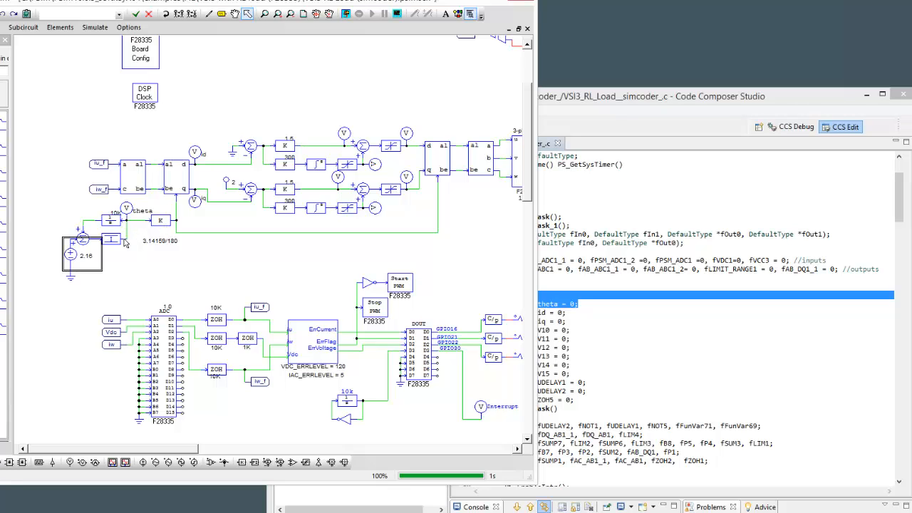
pyautogui.moveTo(111, 234)
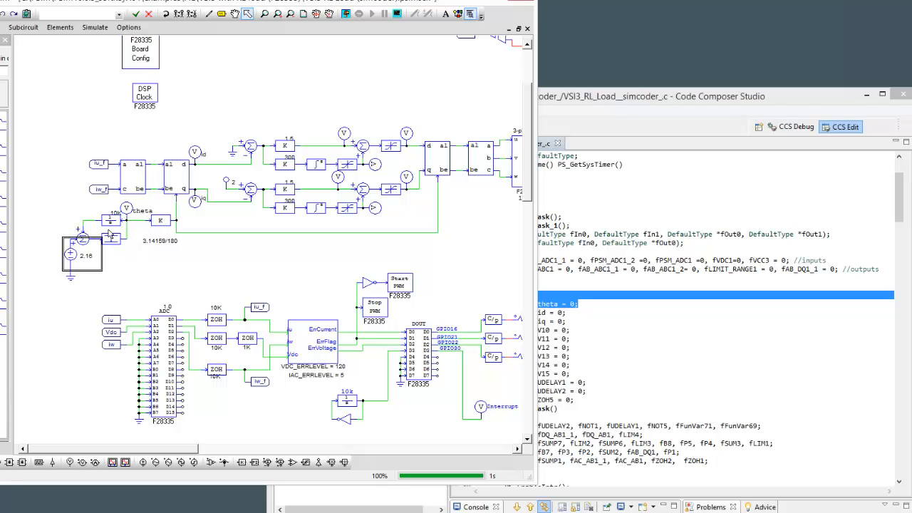
pyautogui.moveTo(108, 245)
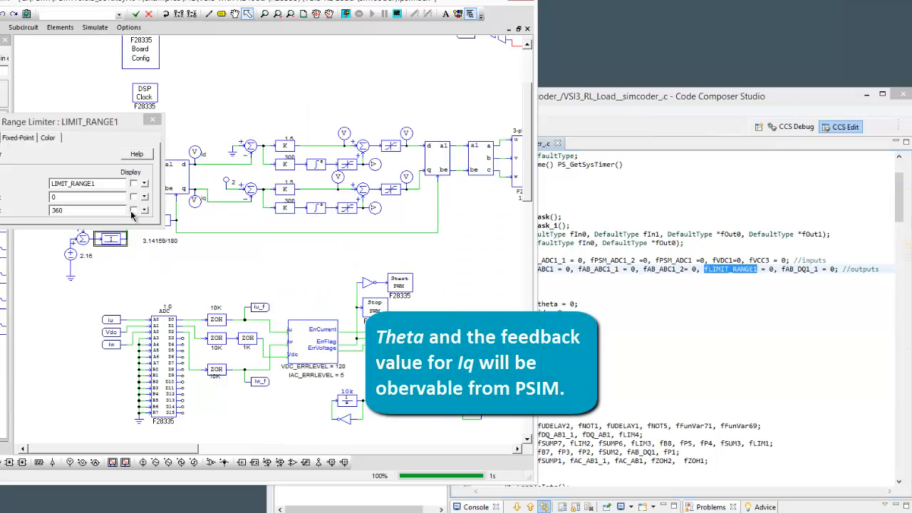
pyautogui.click(153, 120)
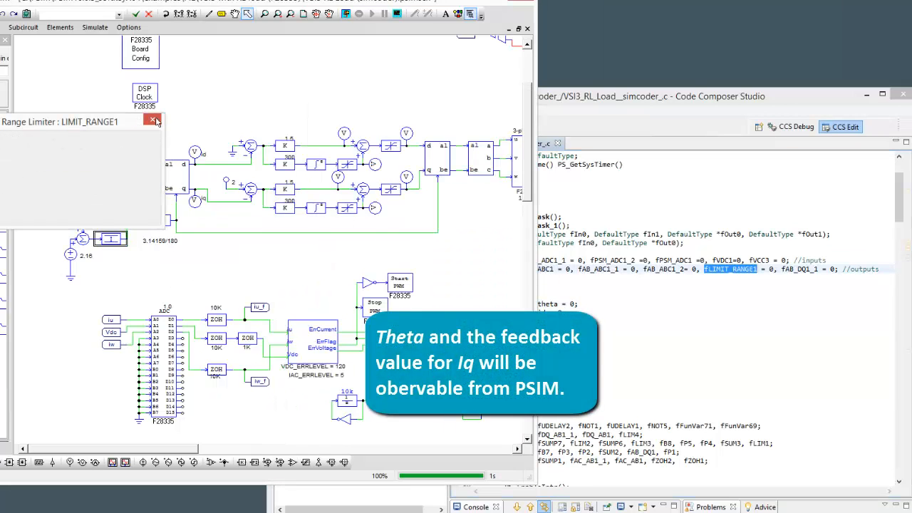
pyautogui.click(154, 120)
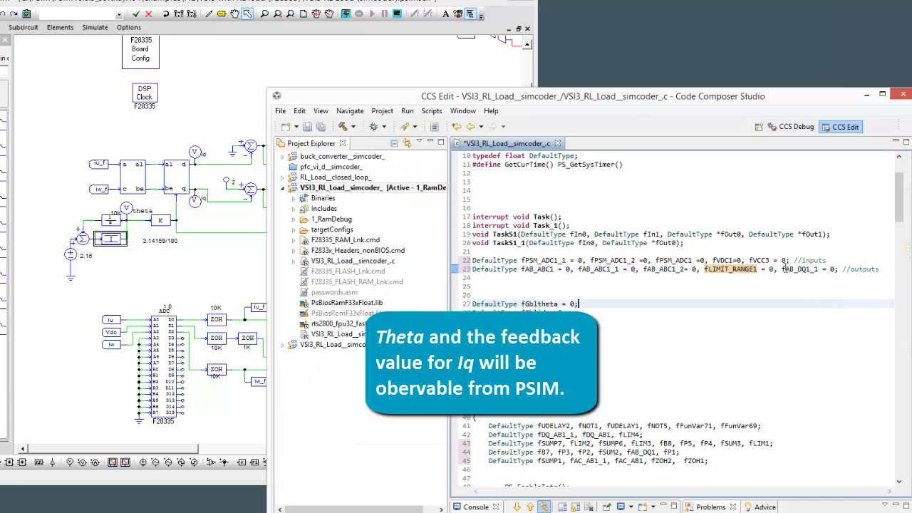
pyautogui.doubleClick(792, 269)
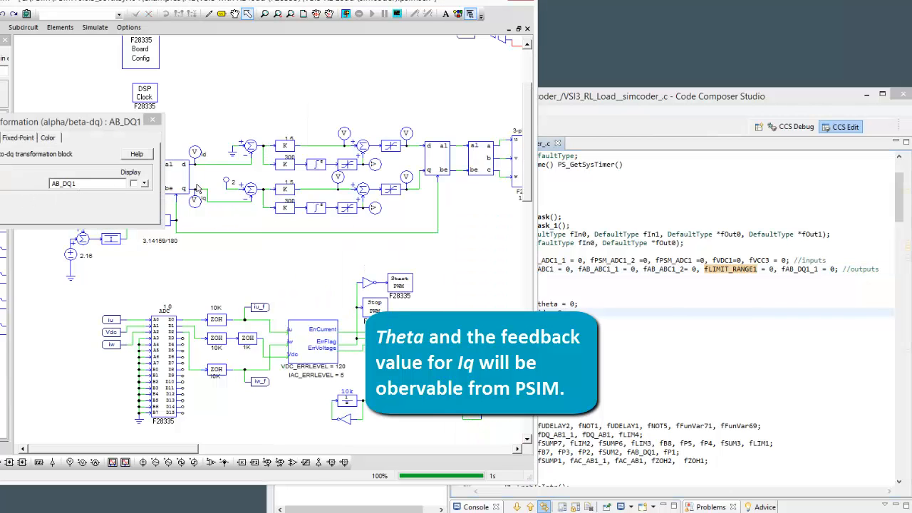
pyautogui.moveTo(214, 199)
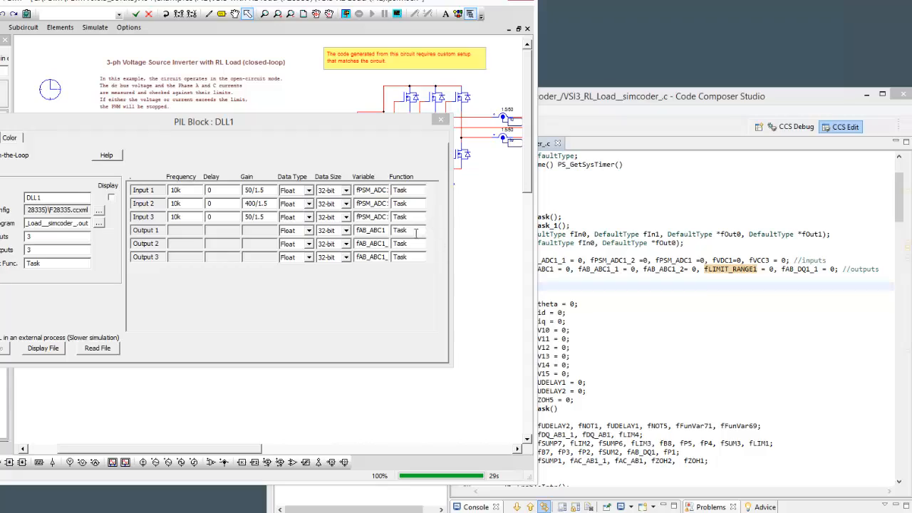
pyautogui.moveTo(416, 234)
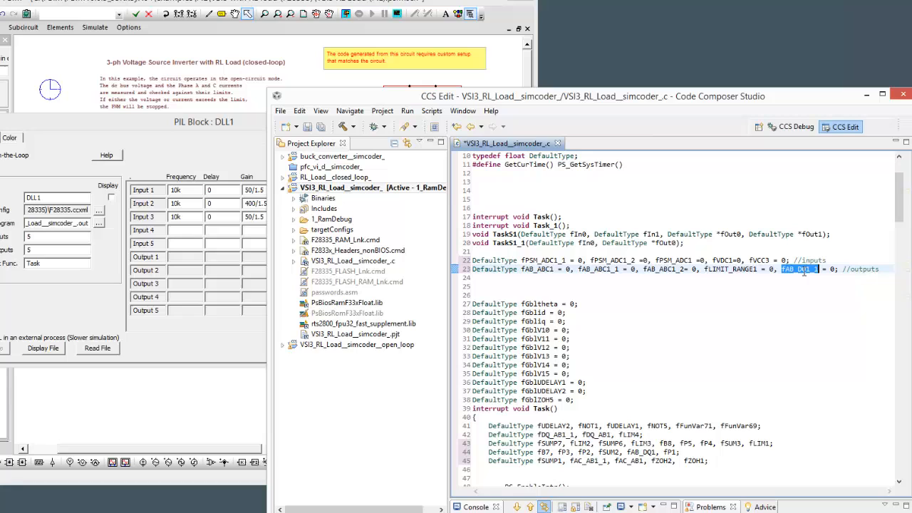
pyautogui.moveTo(235, 346)
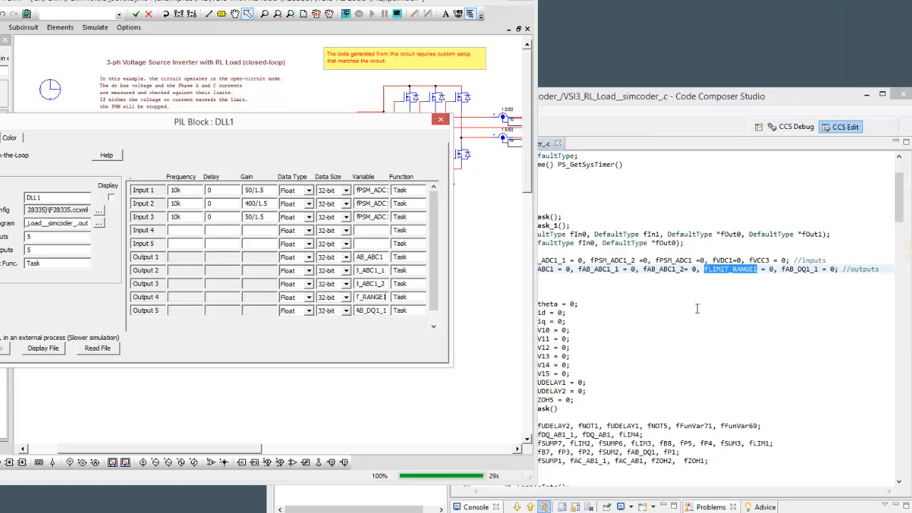
pyautogui.moveTo(468, 262)
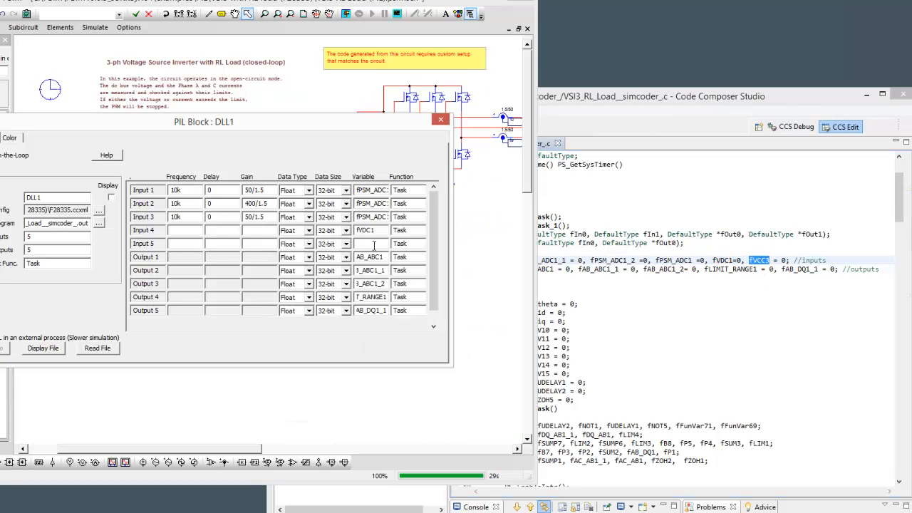
# Enter fVCC3 as the variable for the PIL block's Input 5.
pyautogui.write('fVCC3')
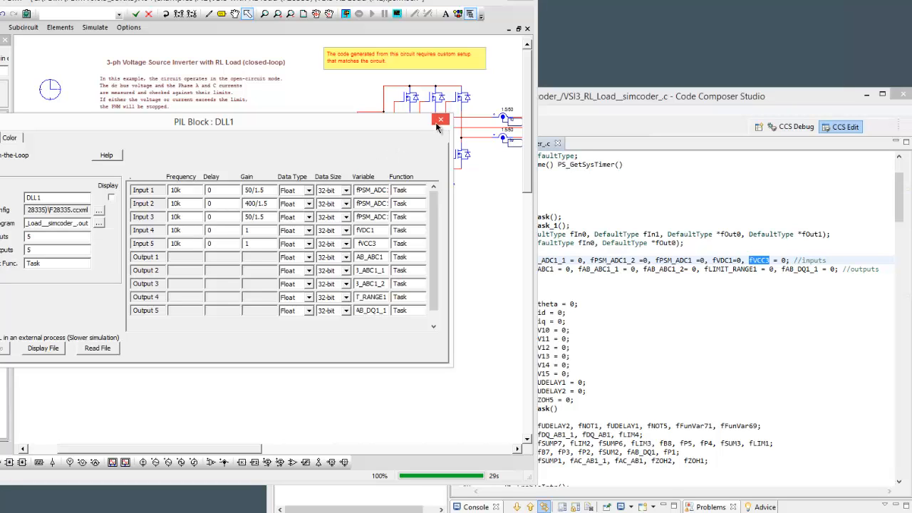
# Close the PIL block settings with Inputs 4 and 5 set to fVDC1 and fVCC3.
pyautogui.click(440, 120)
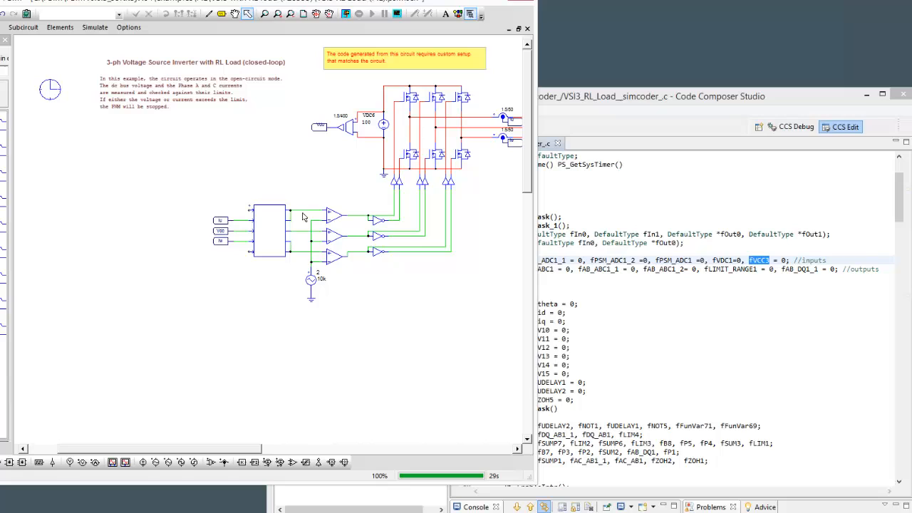
pyautogui.moveTo(249, 291)
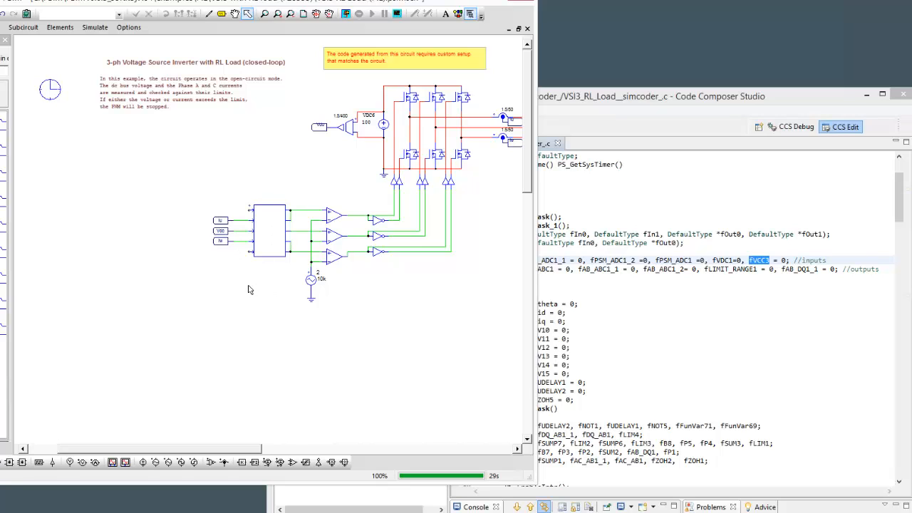
pyautogui.moveTo(329, 259)
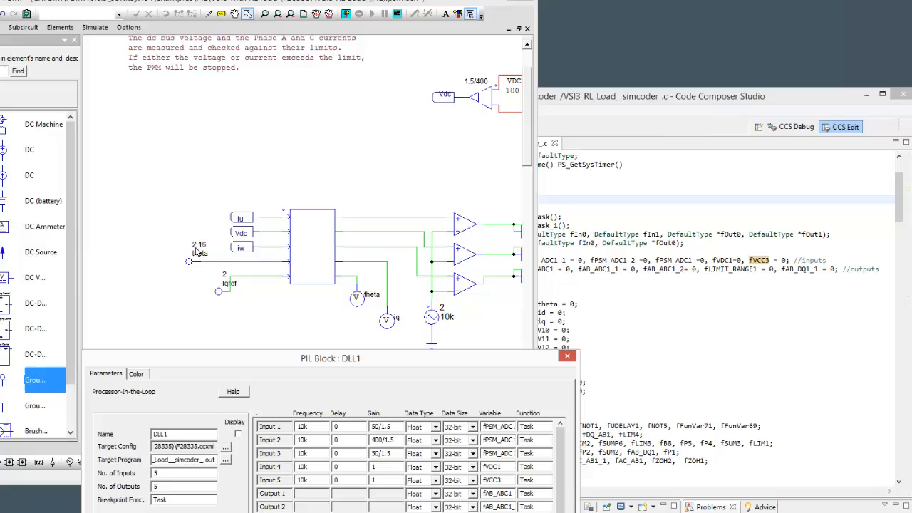
pyautogui.moveTo(225, 292)
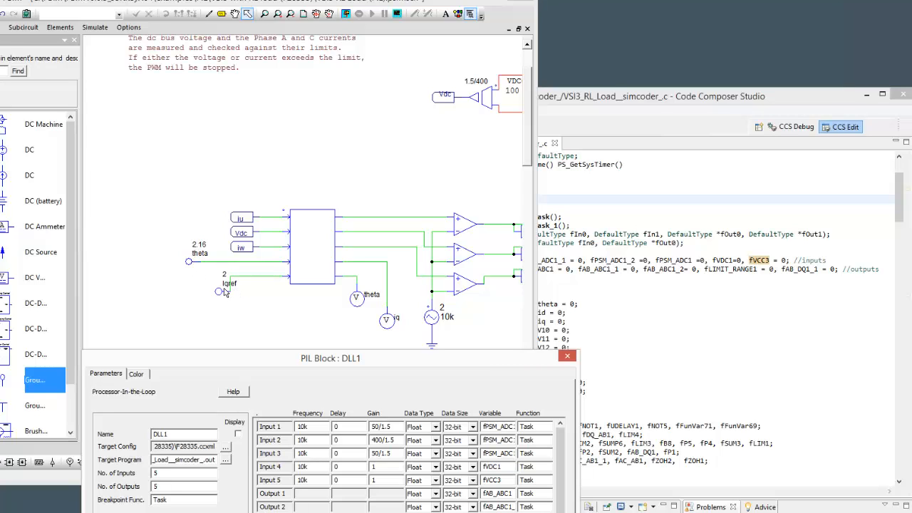
pyautogui.moveTo(393, 328)
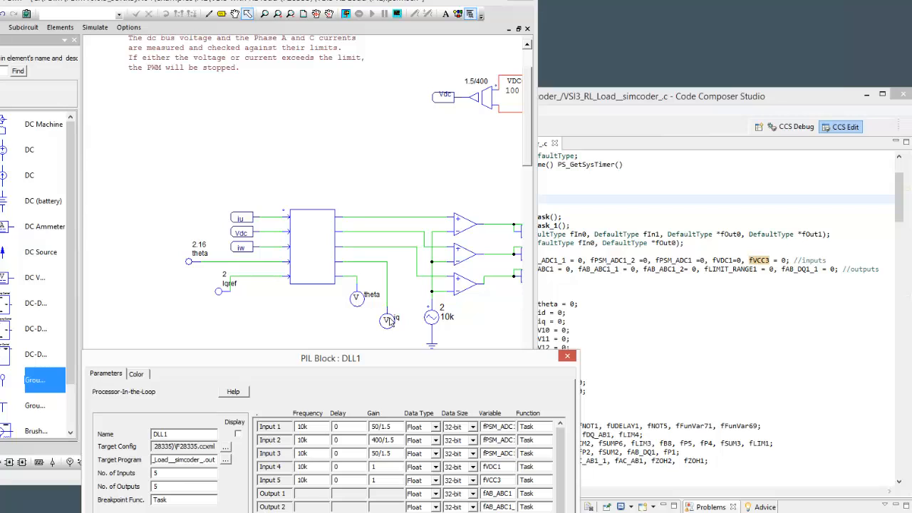
pyautogui.moveTo(675, 134)
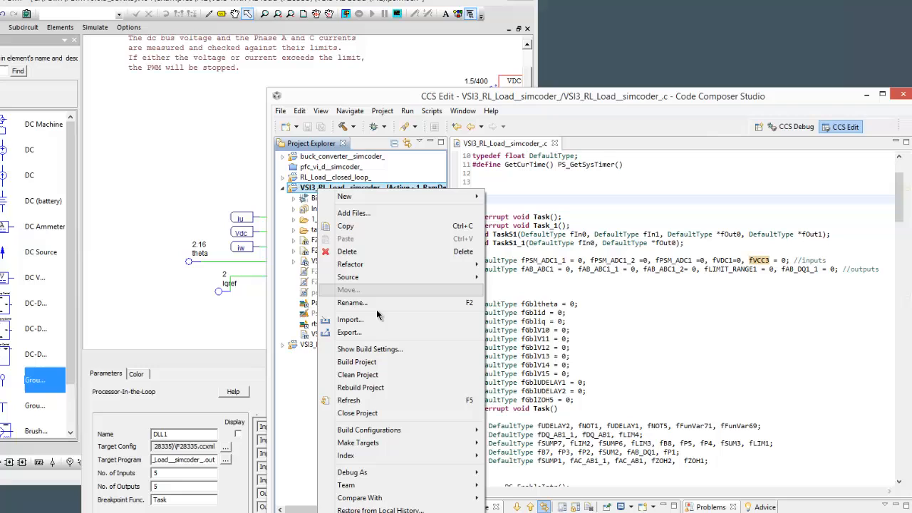
# Recheck the PIL block's five outputs including fLIMIT_RANGE1 and fAB_DQ1_1, then close it keeping changes.
pyautogui.click(357, 362)
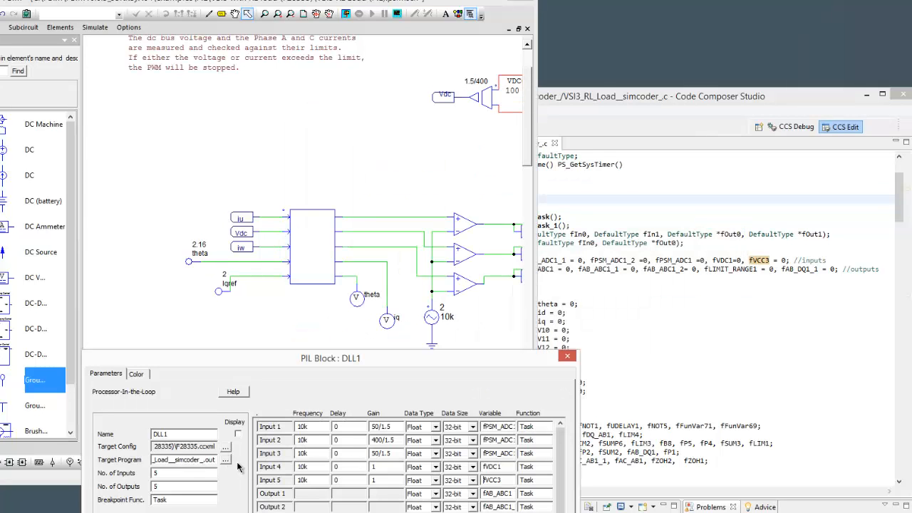
pyautogui.moveTo(330, 359); pyautogui.dragTo(327, 282)
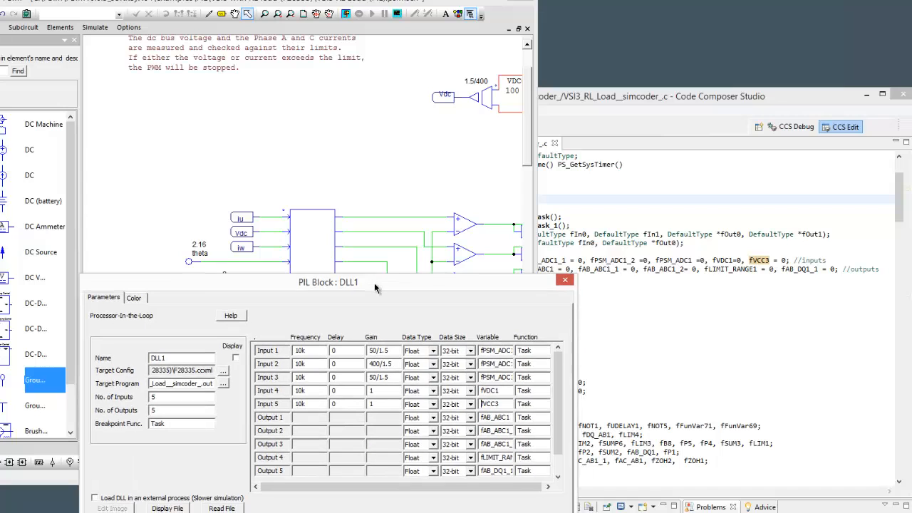
pyautogui.click(564, 278)
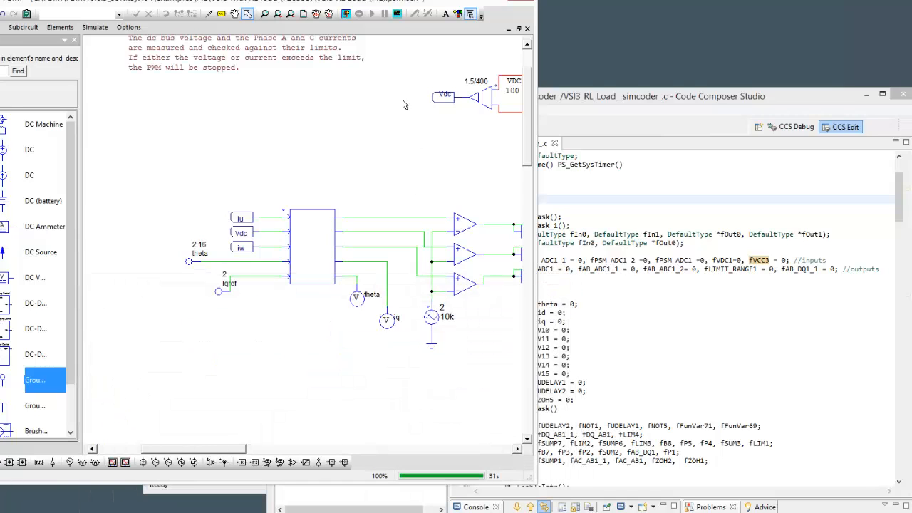
pyautogui.click(345, 14)
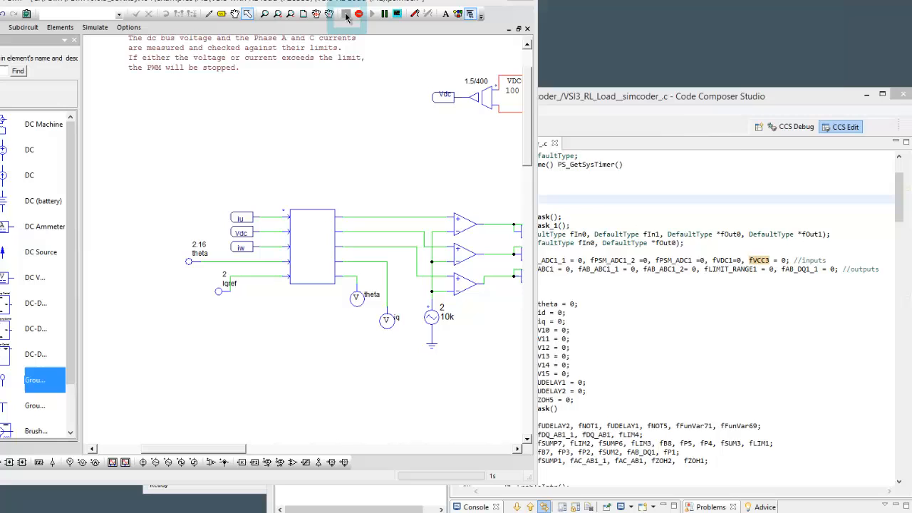
# Start the PIL simulation, show a live runtime graph of theta, and begin editing theta's runtime value.
pyautogui.click(347, 14)
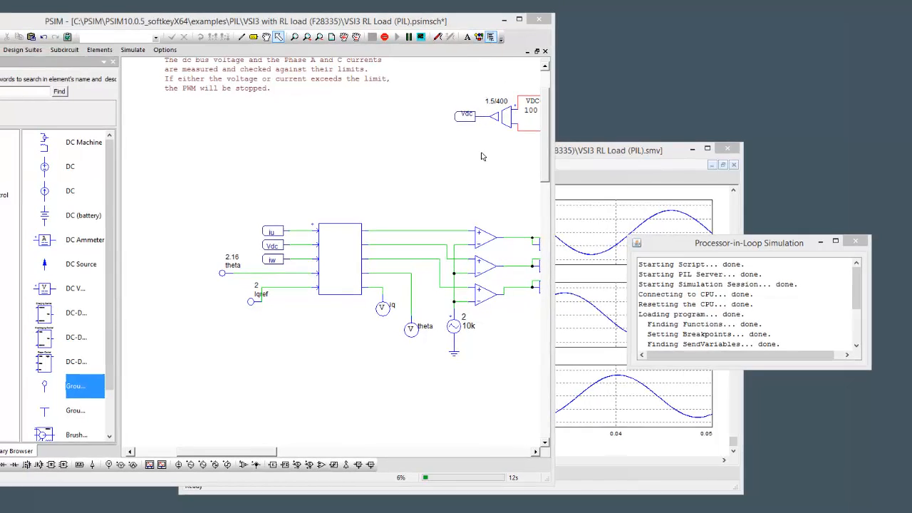
pyautogui.rightClick(382, 307)
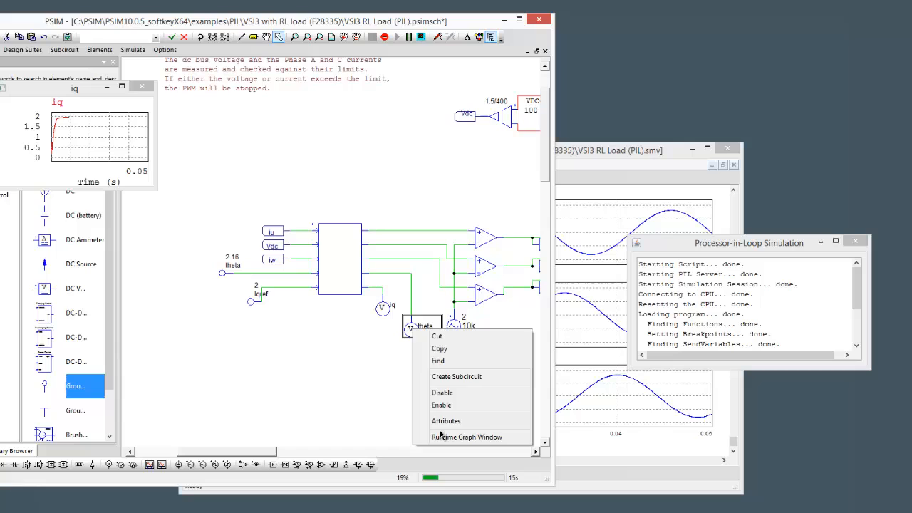
pyautogui.click(467, 437)
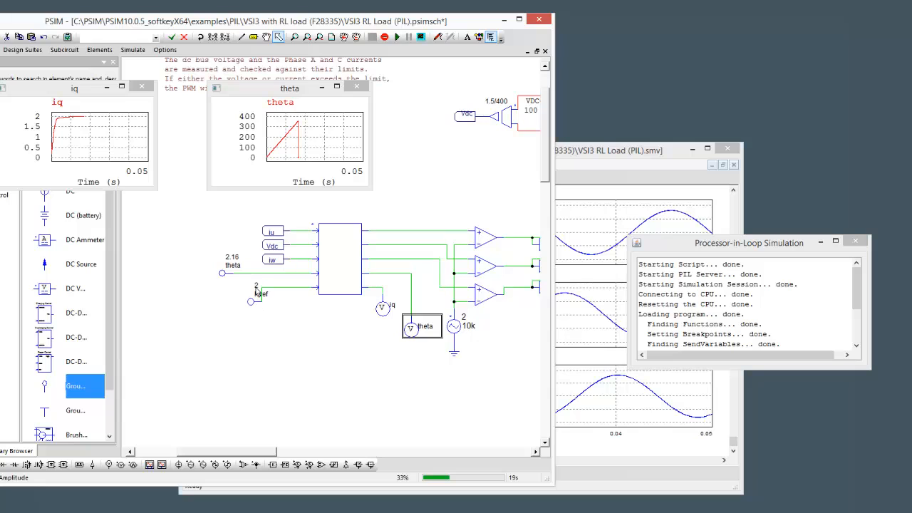
pyautogui.doubleClick(257, 285)
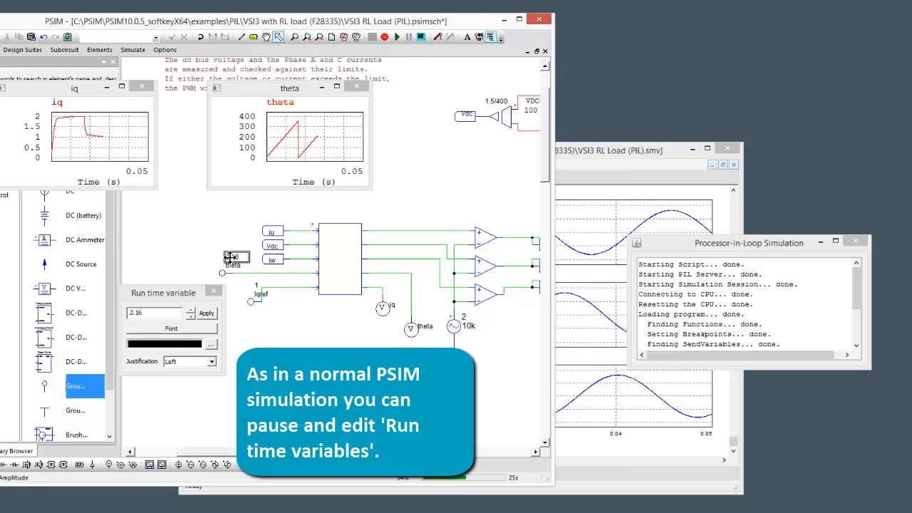
# Replace the selected runtime value, setting the iqref reference to 3 while the simulation runs.
pyautogui.tripleClick(154, 312)
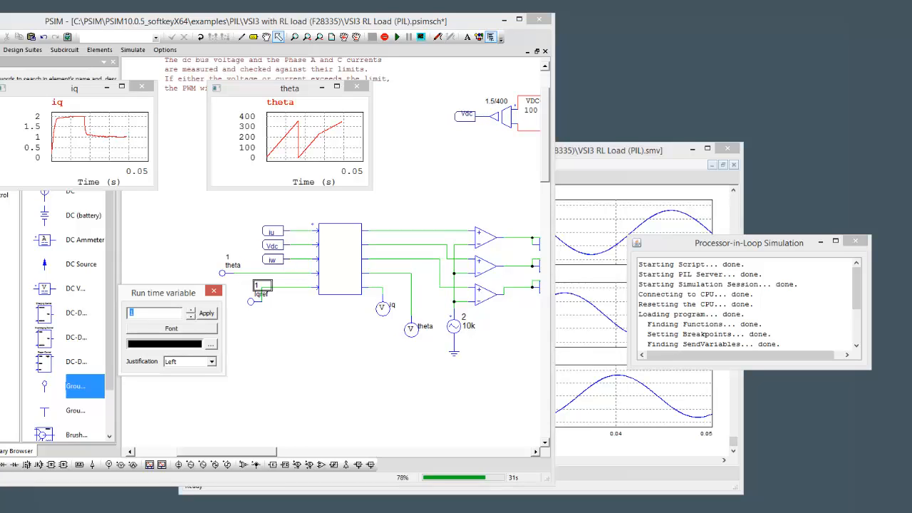
pyautogui.write('3')
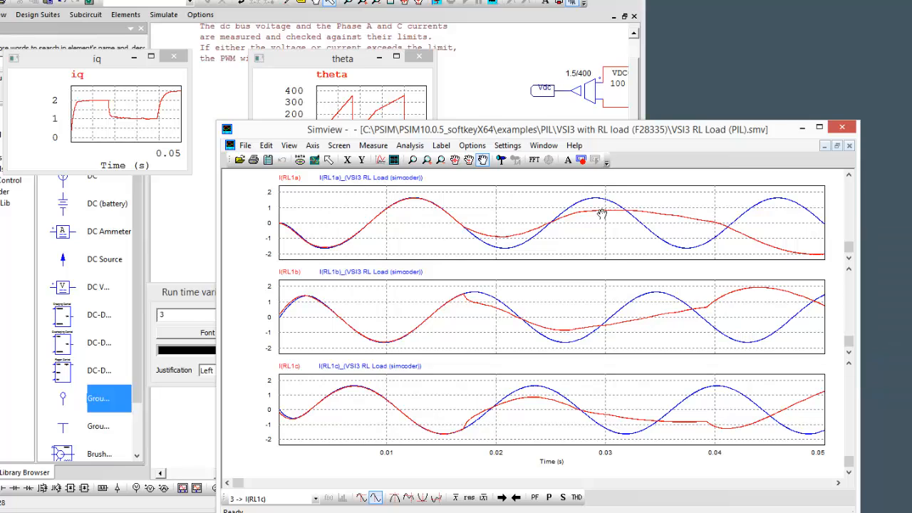
pyautogui.moveTo(511, 217)
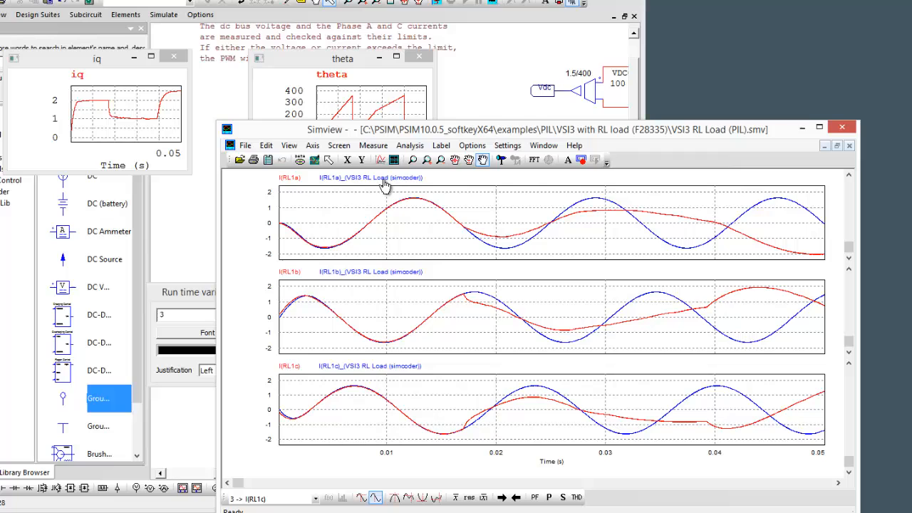
pyautogui.moveTo(299, 177)
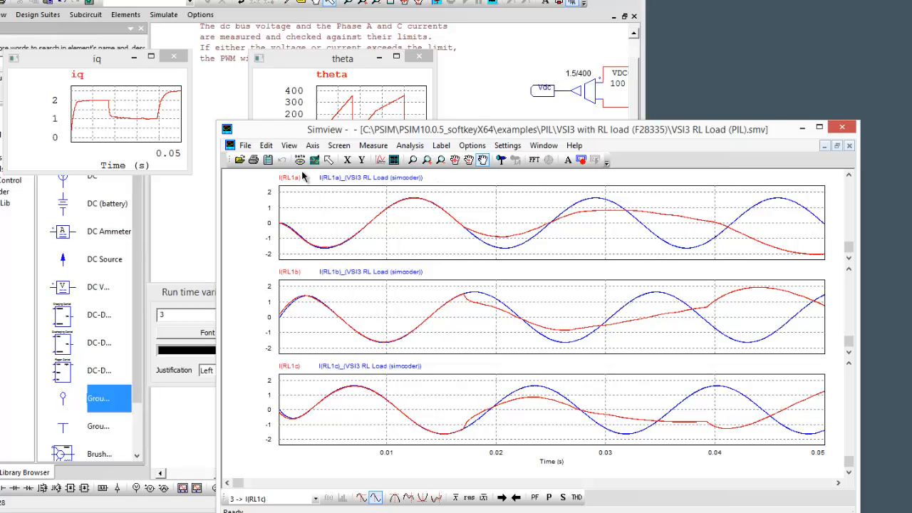
pyautogui.moveTo(664, 462)
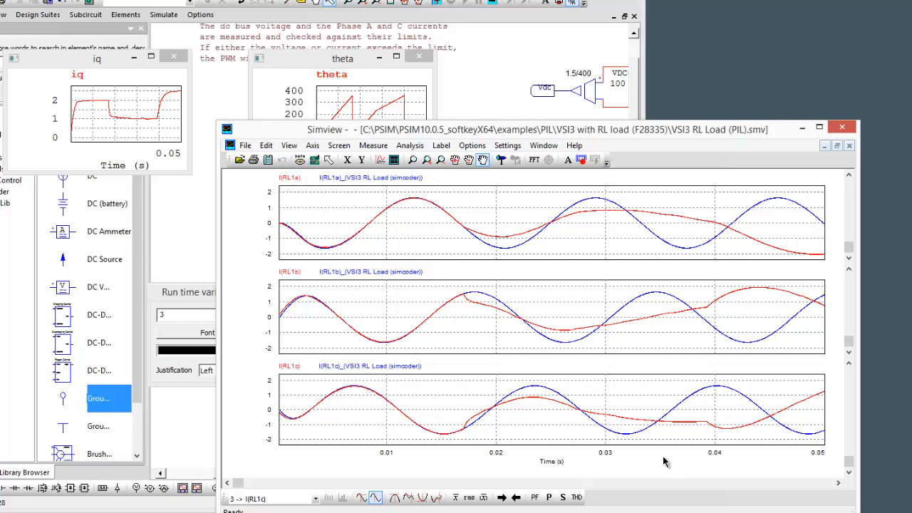
pyautogui.moveTo(467, 285)
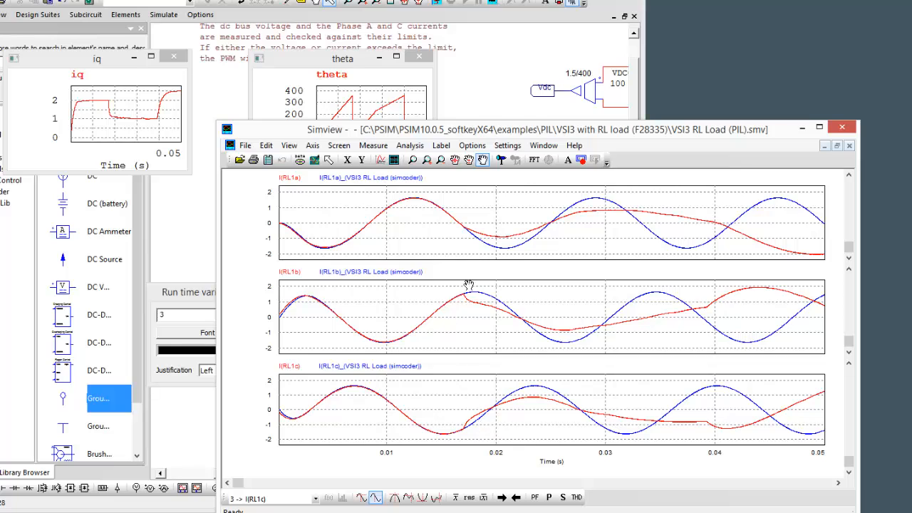
pyautogui.moveTo(465, 406)
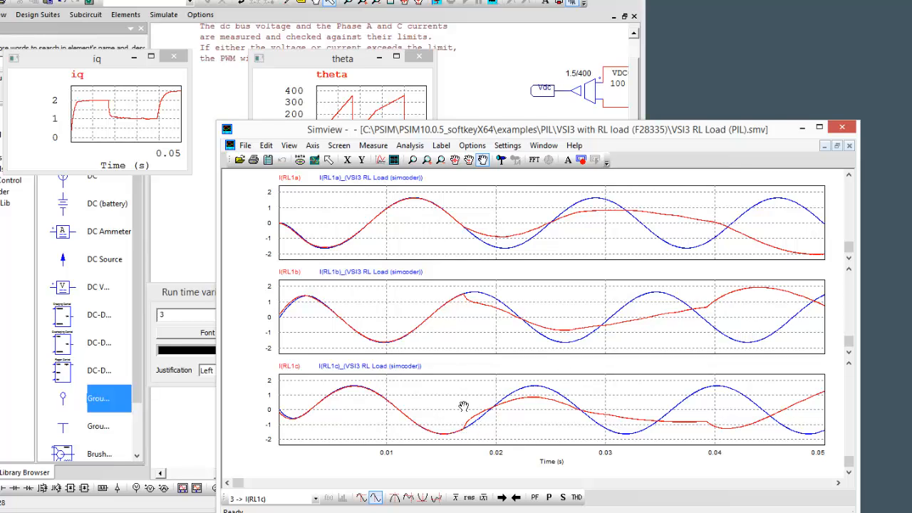
pyautogui.moveTo(672, 351)
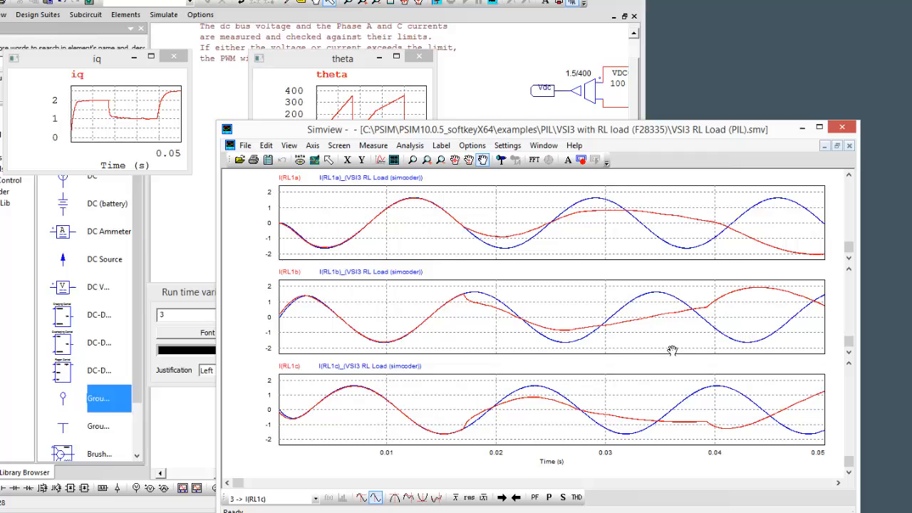
pyautogui.moveTo(567, 319)
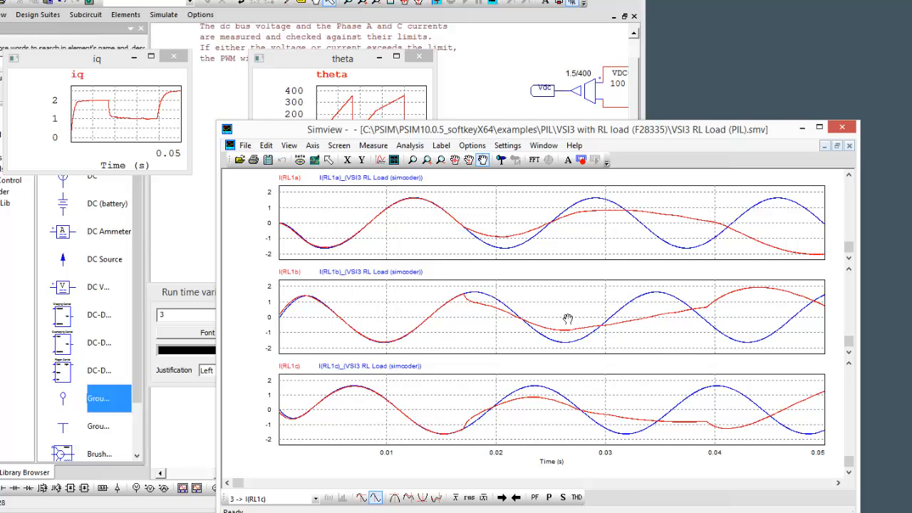
pyautogui.moveTo(738, 308)
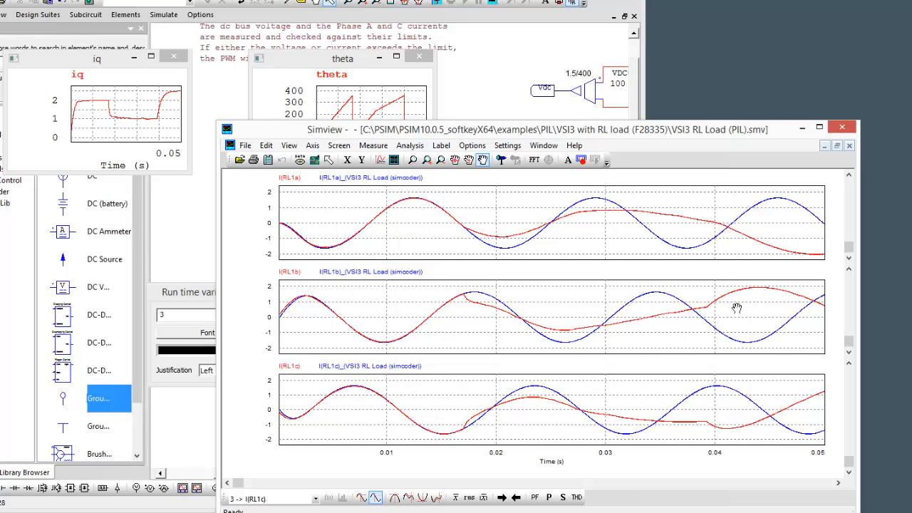
pyautogui.moveTo(741, 293)
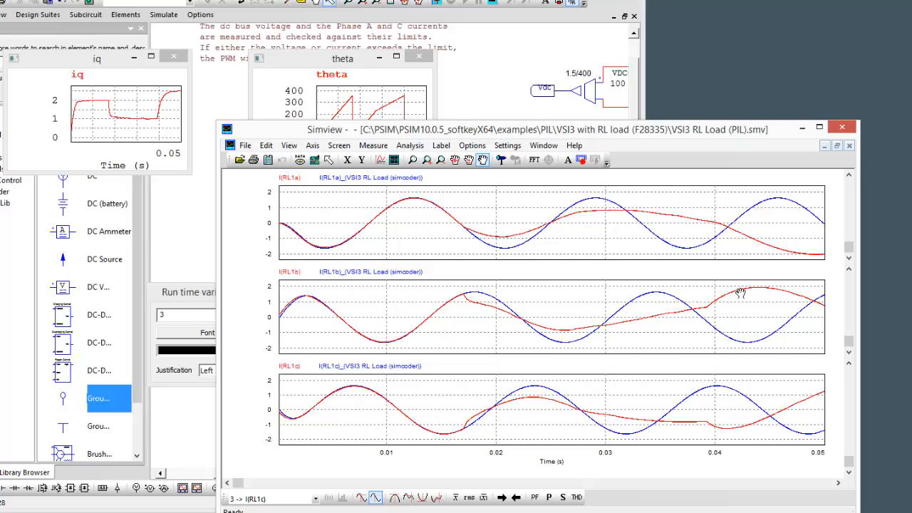
pyautogui.moveTo(744, 299)
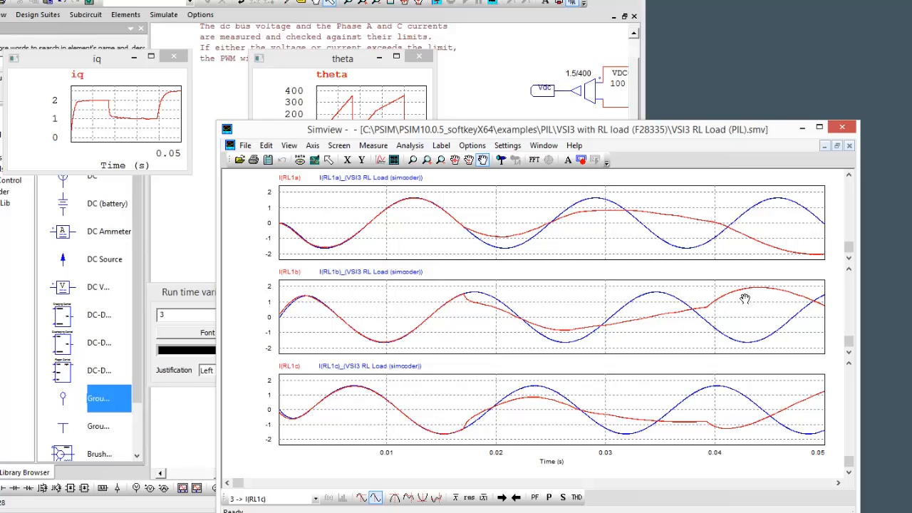
pyautogui.moveTo(809, 271)
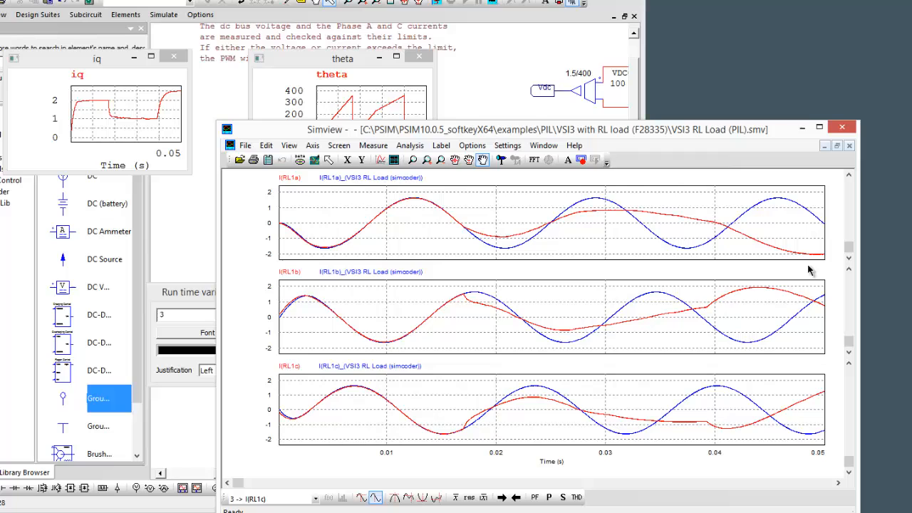
pyautogui.moveTo(462, 316)
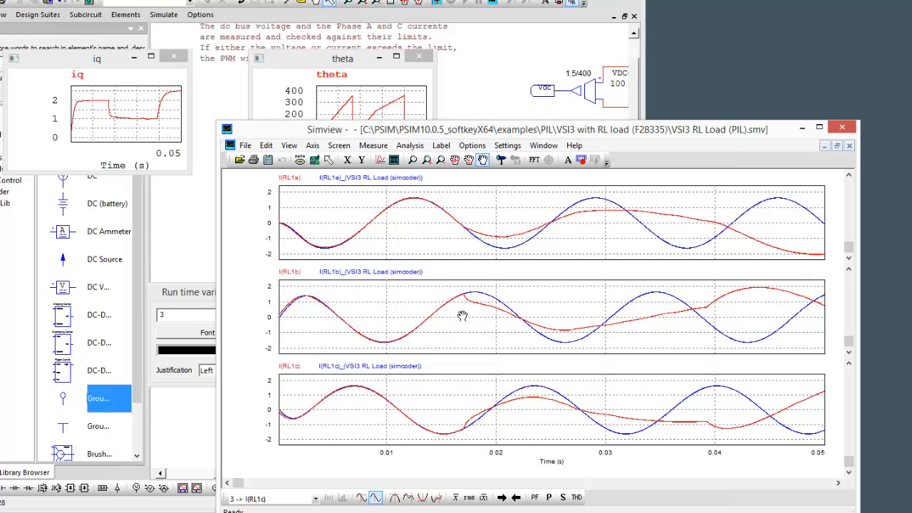